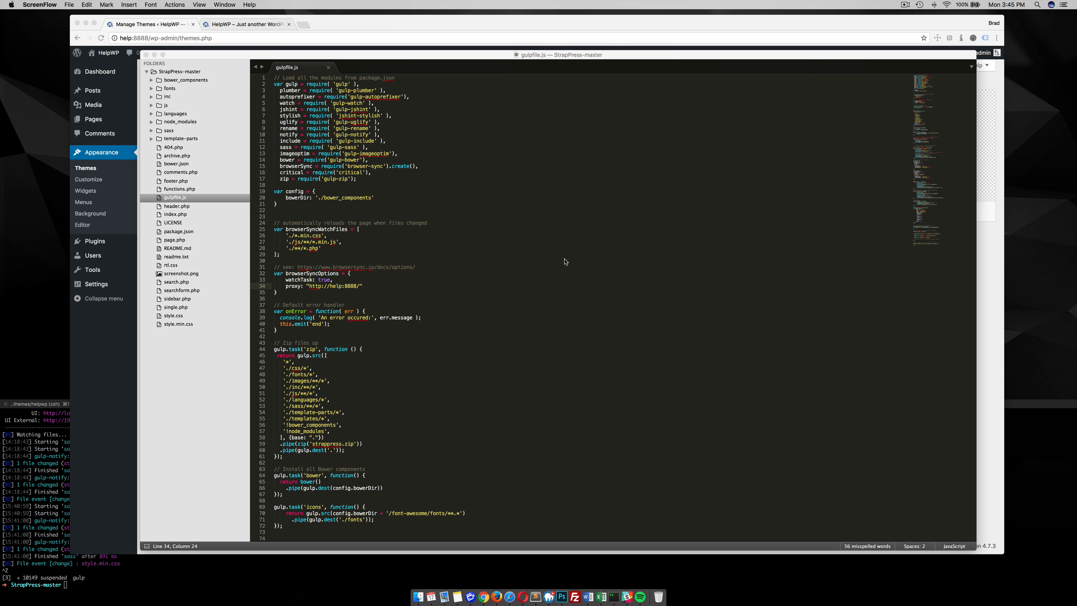
mouse_move(443, 321)
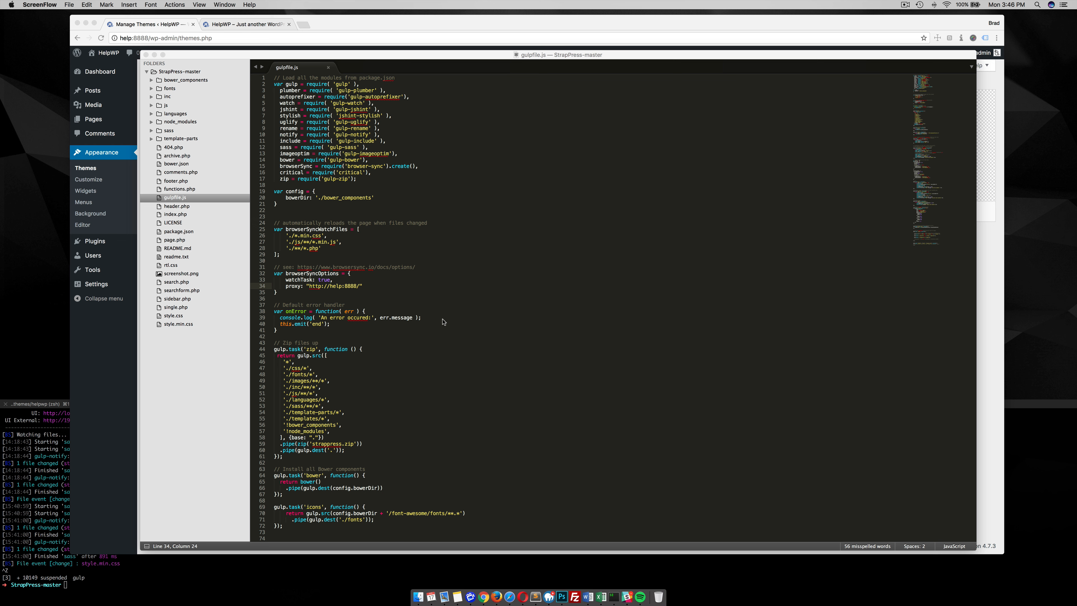
mouse_move(48, 504)
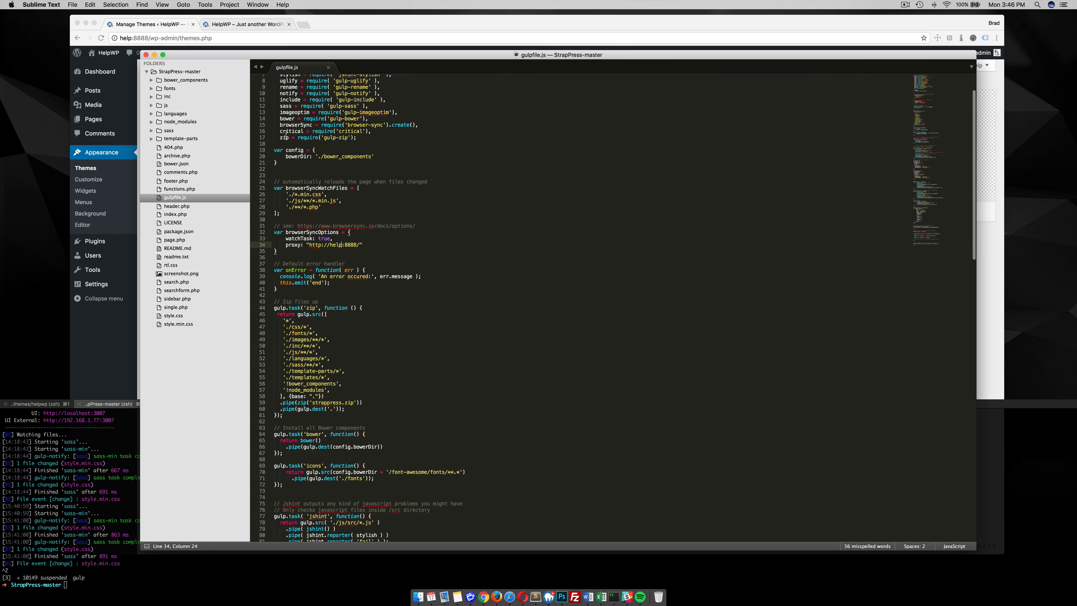
- Scroll gulpfile.js down to the zip task before generating strappress.zip
scroll("down", 3)
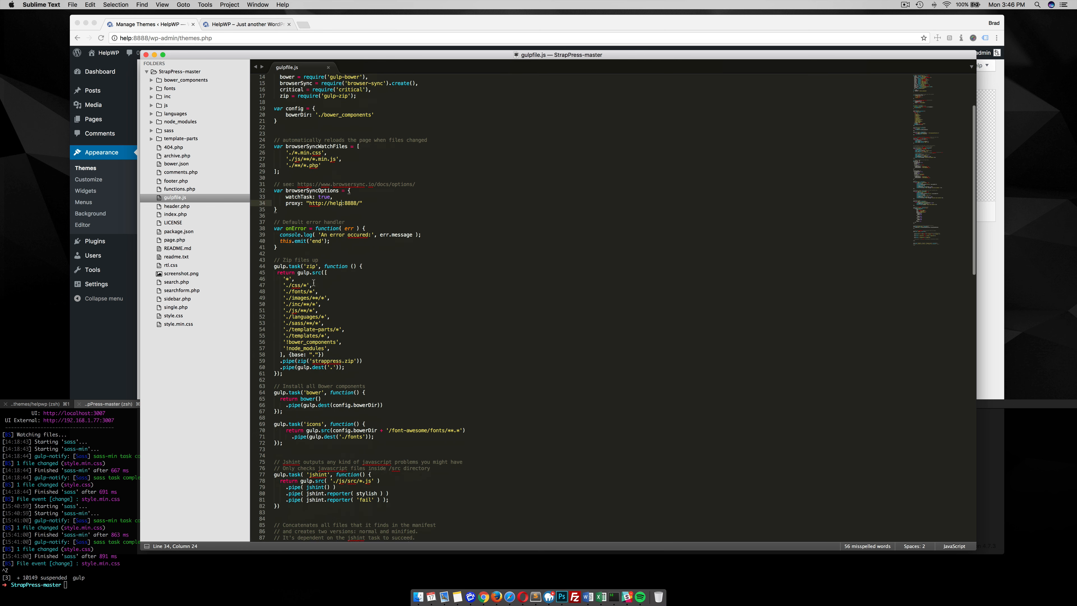
scroll("down", 3)
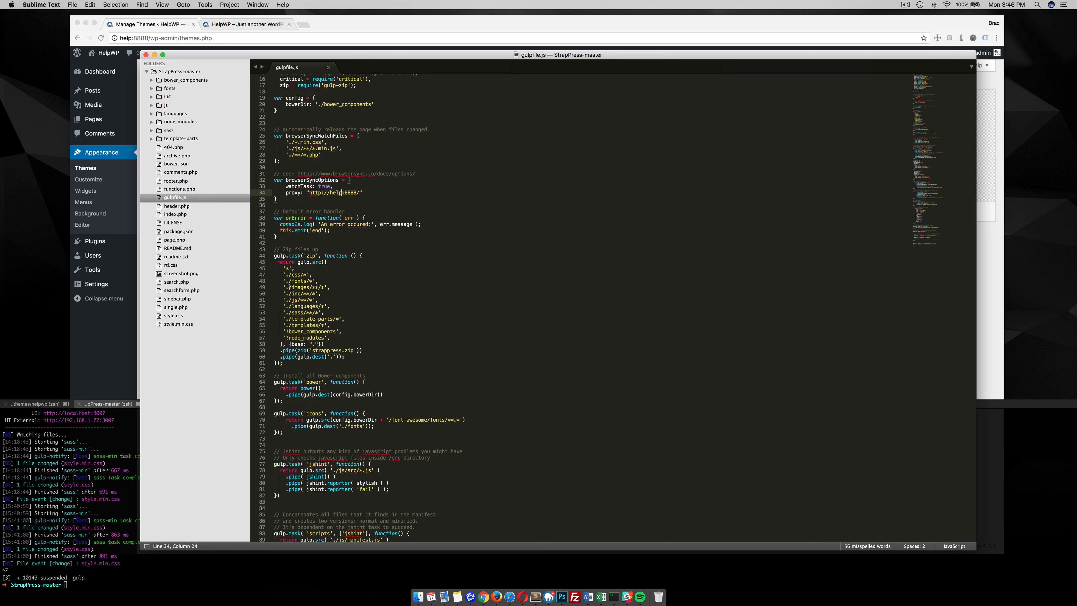
mouse_move(300, 346)
type("gulp zip")
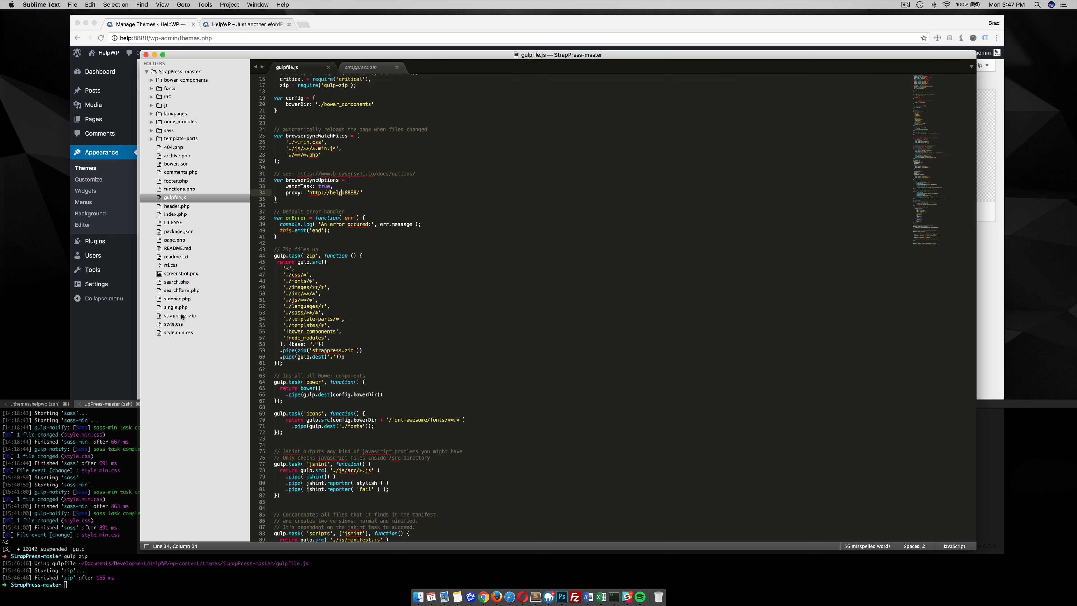
mouse_move(343, 370)
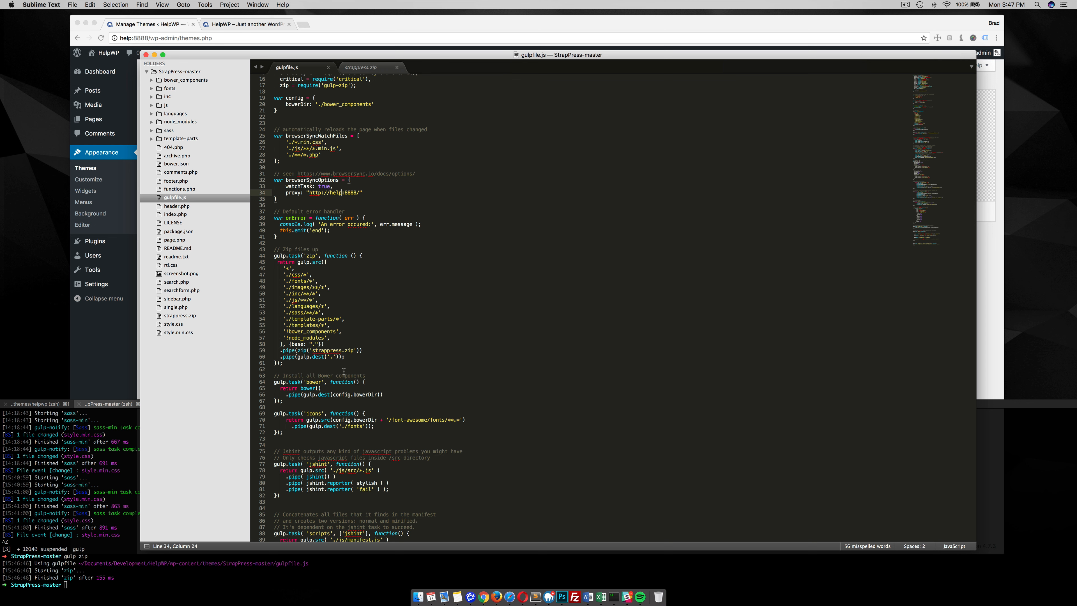
- Run gulp bower in iTerm2 from StrapPress-master and wait for 'Finished bower'
scroll("down", 3)
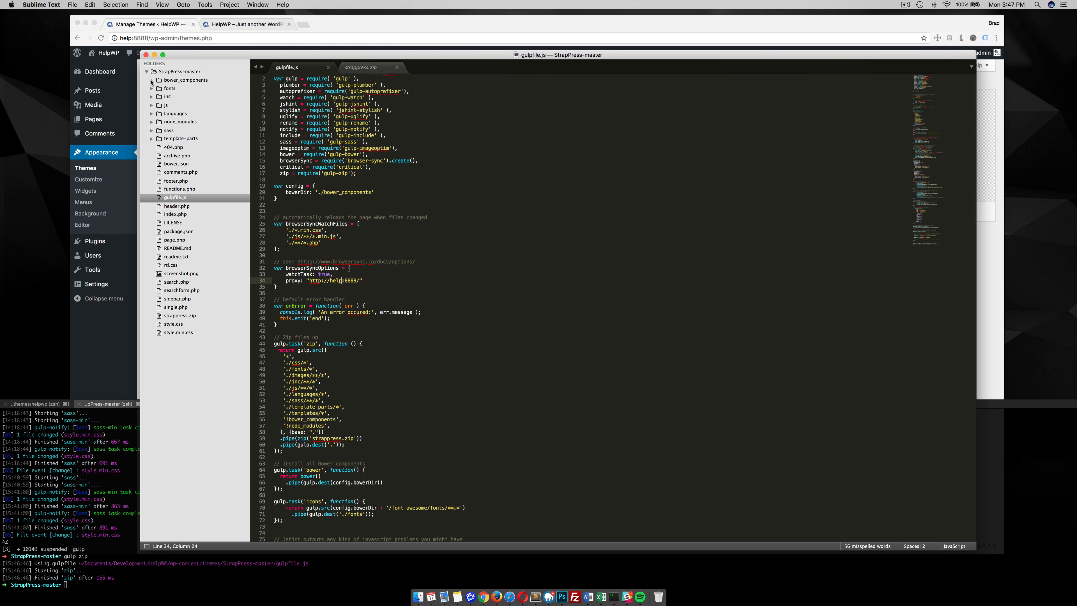
left_click(152, 79)
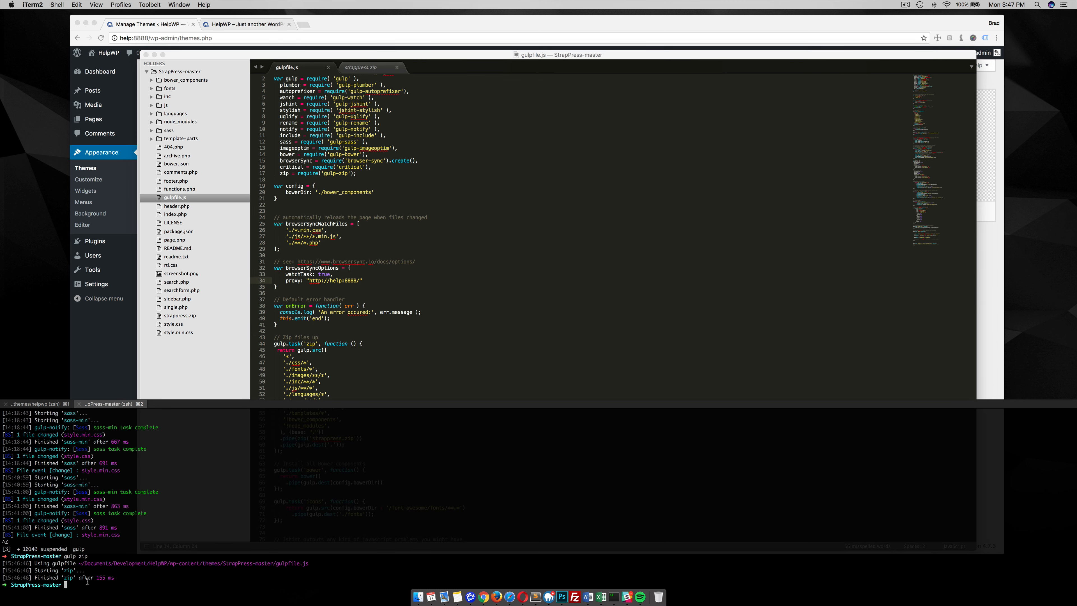
type("gulp bower")
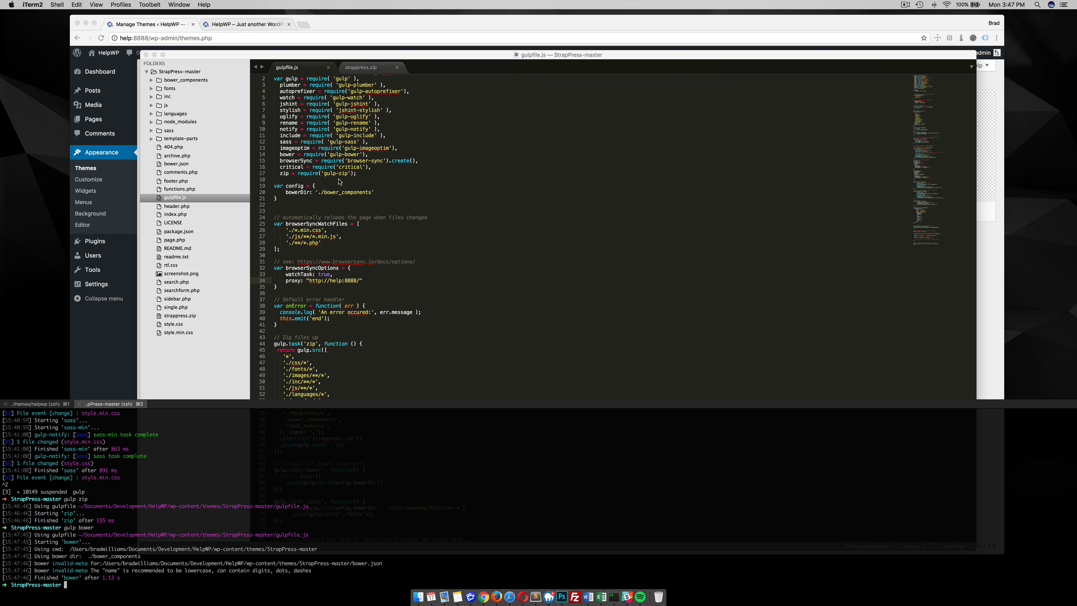
scroll("down", 3)
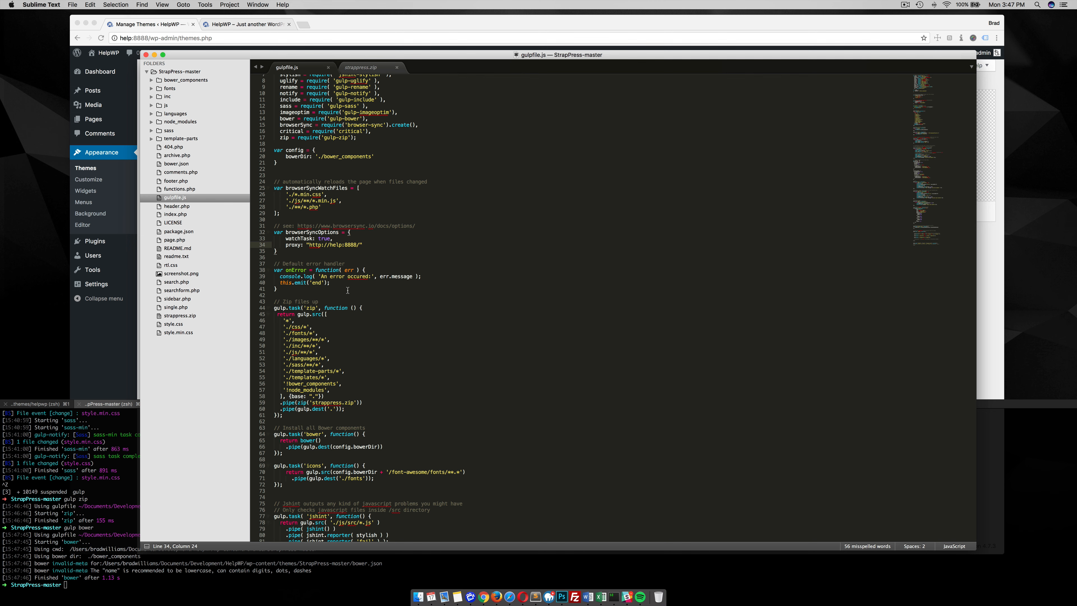
- Expand bower_components > font-awesome > fonts to show the source webfont files
scroll("down", 3)
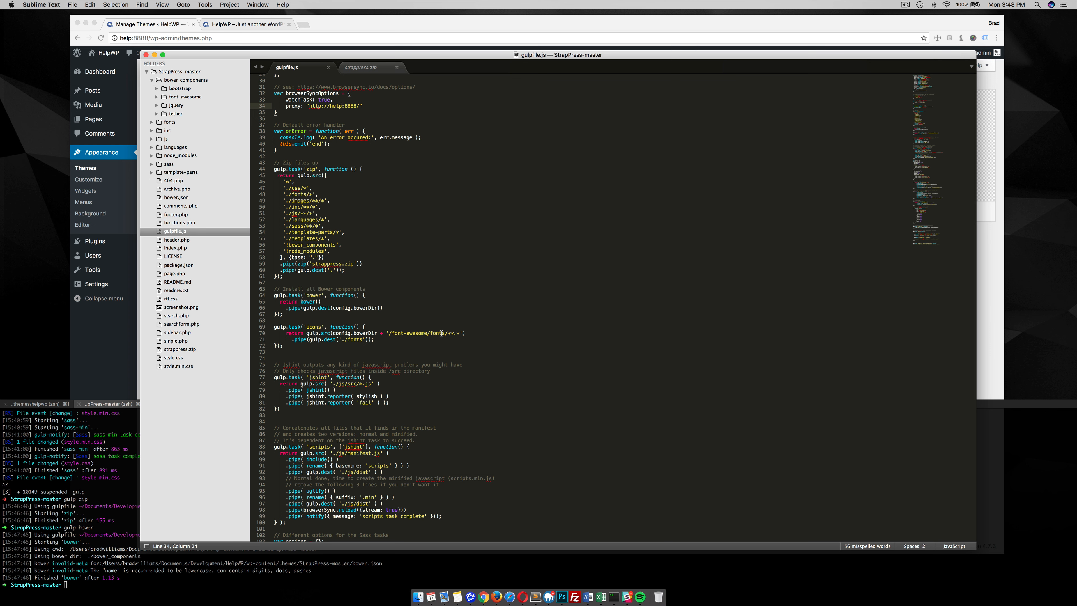
left_click(152, 97)
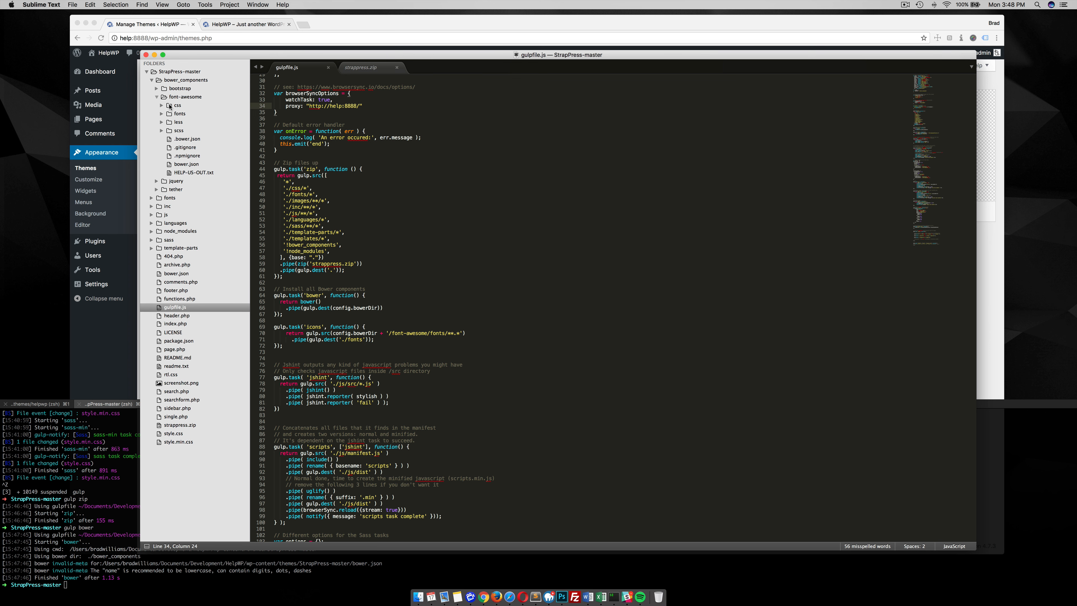
left_click(180, 113)
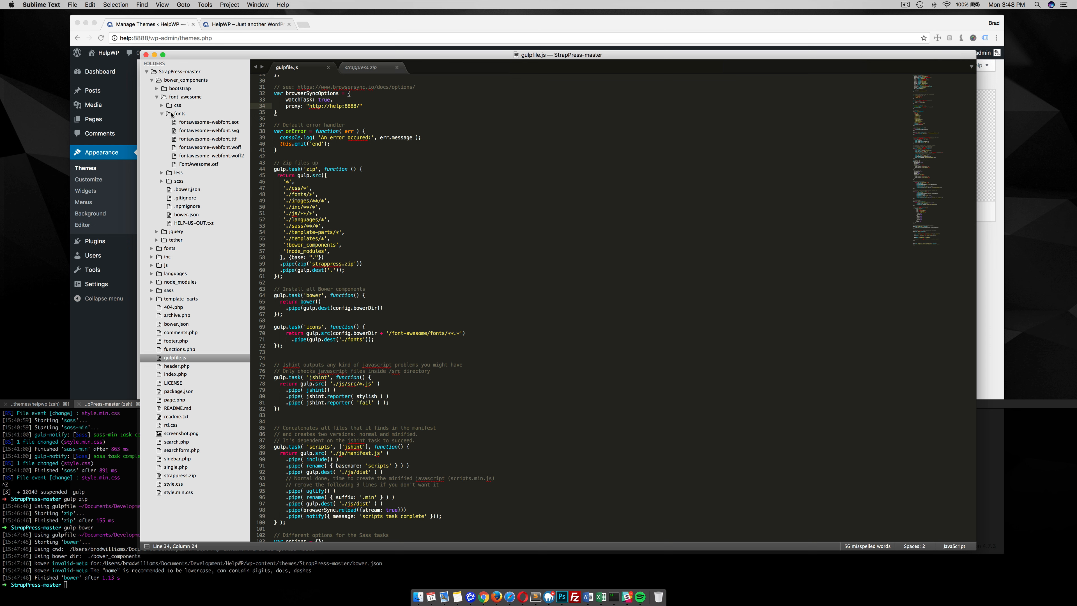
mouse_move(198, 143)
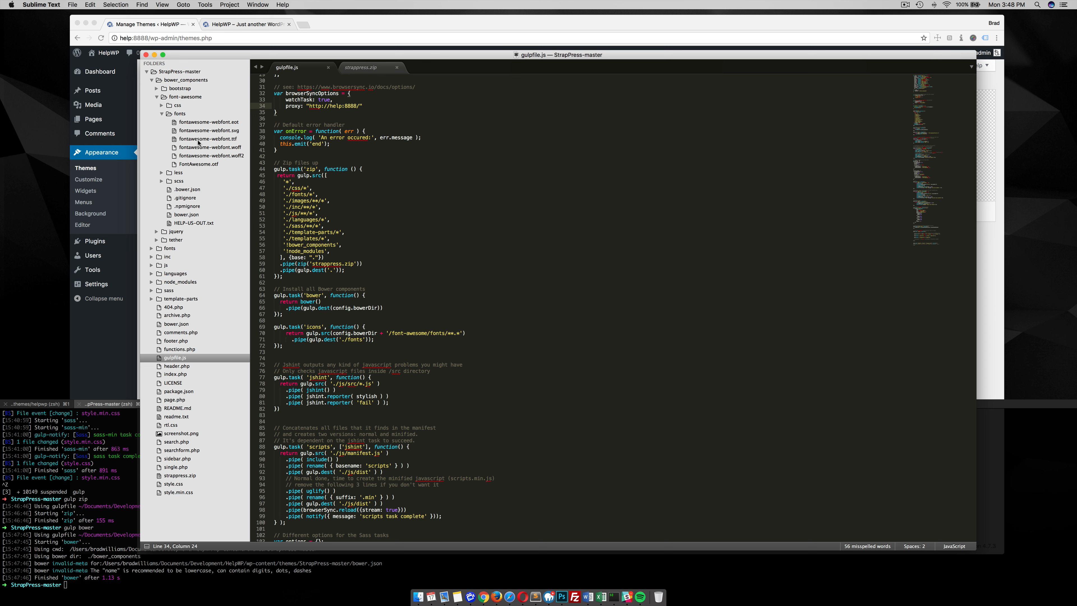
- Collapse bower_components and expand the theme's fonts folder showing the copied webfonts
left_click(152, 80)
type("gulp icons")
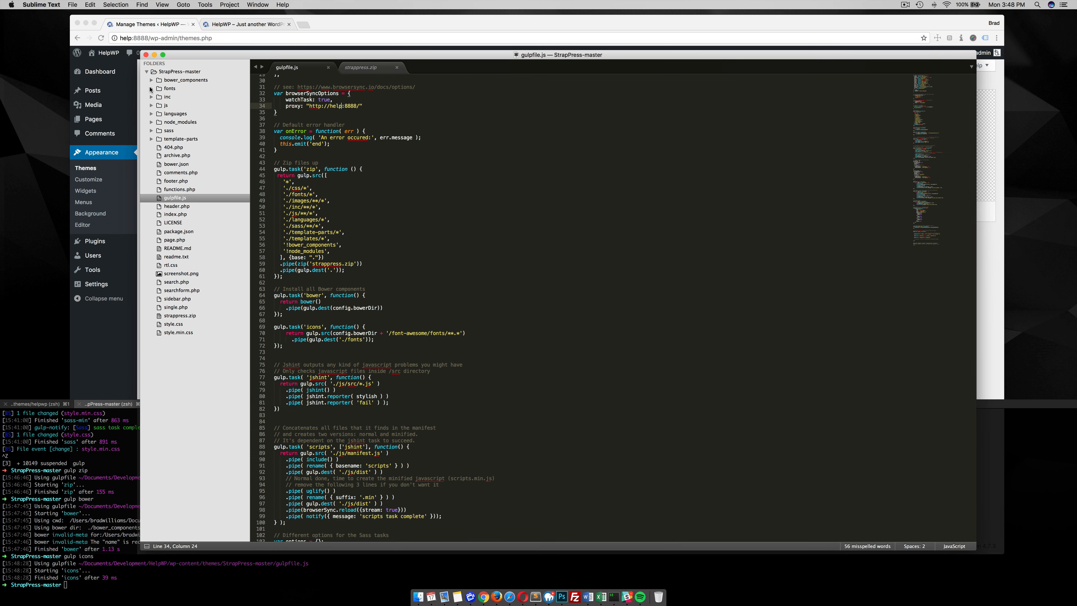
left_click(152, 88)
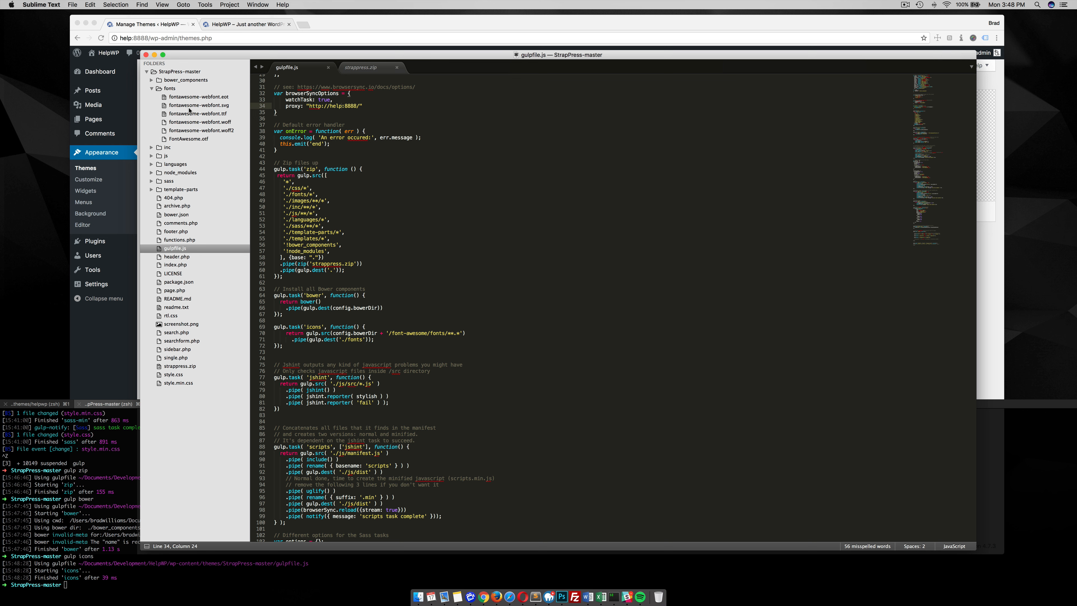
mouse_move(425, 327)
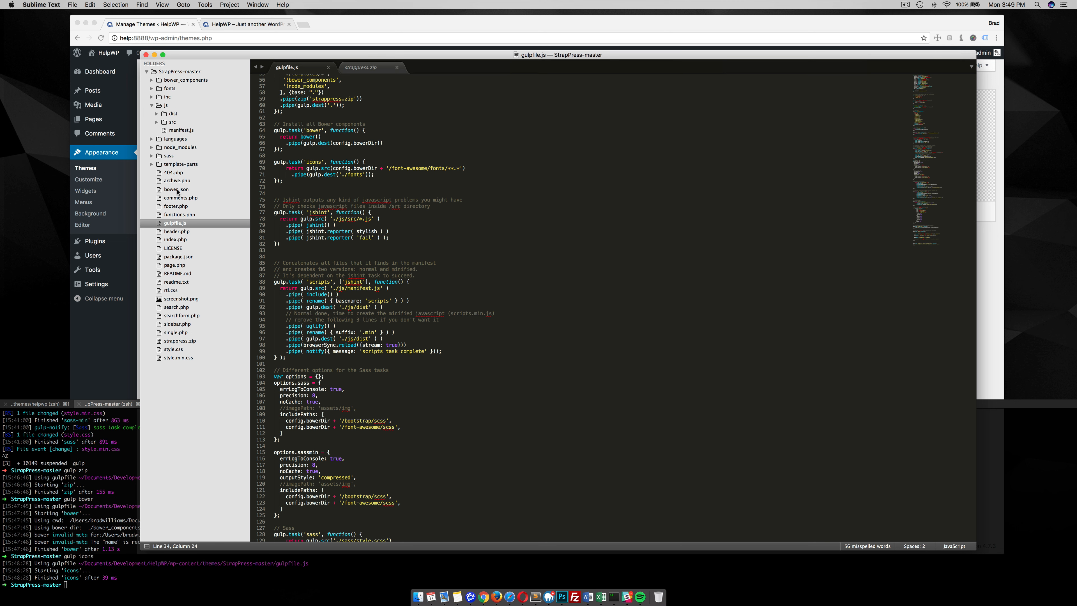
mouse_move(61, 538)
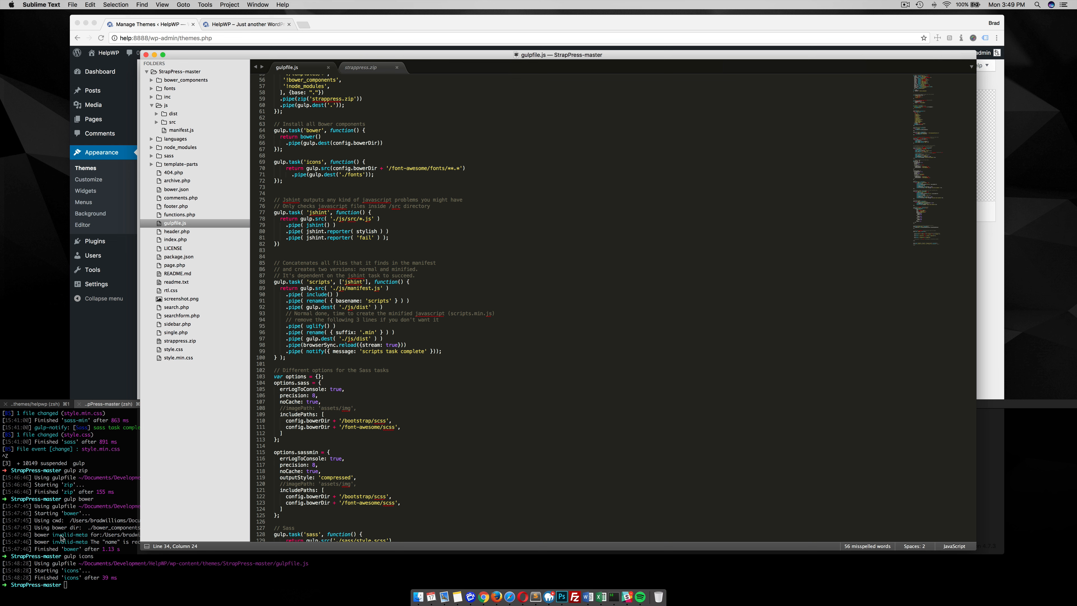
- Scroll gulpfile.js down through the scripts, sass, images and critical tasks
scroll("down", 3)
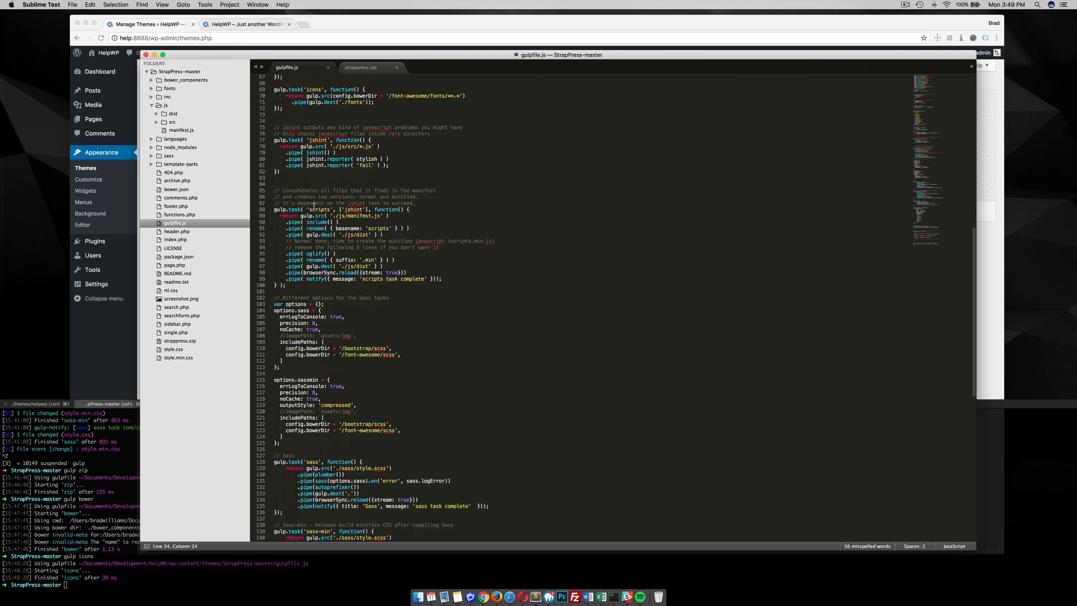
scroll("down", 3)
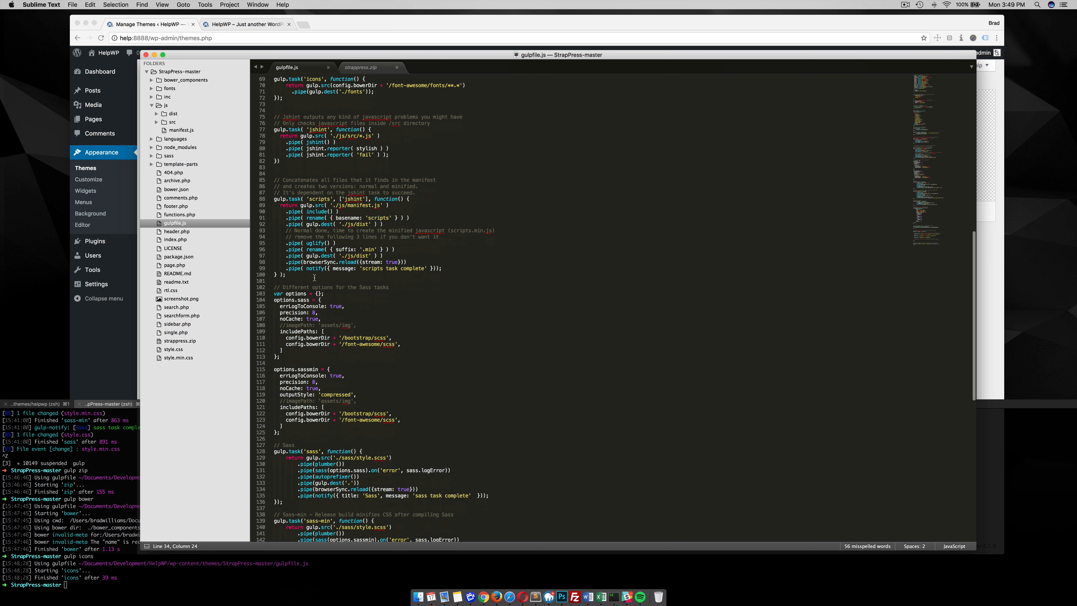
scroll("down", 3)
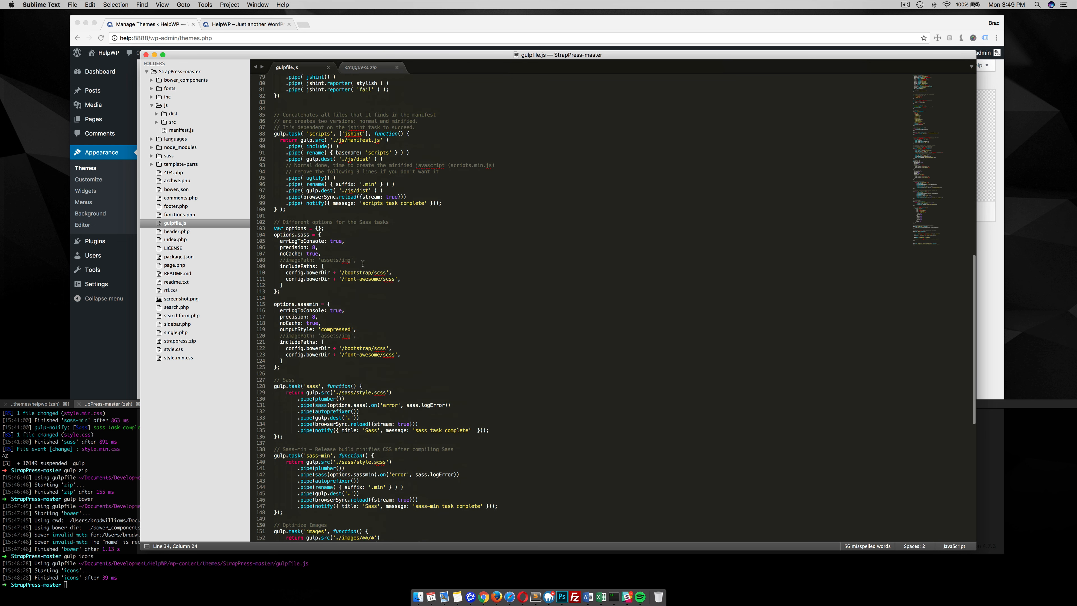
scroll("down", 3)
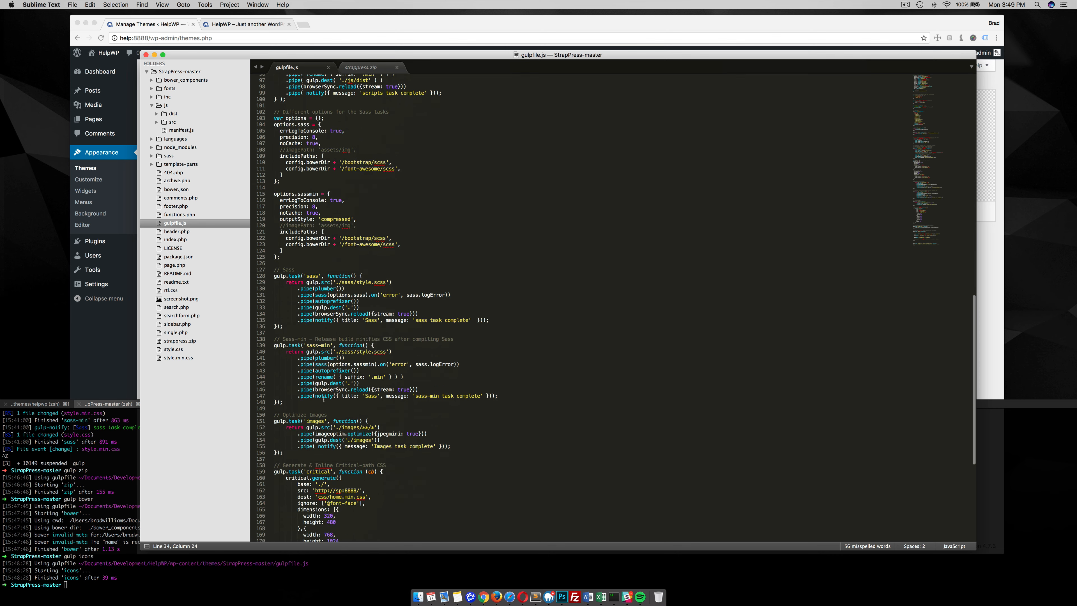
scroll("down", 3)
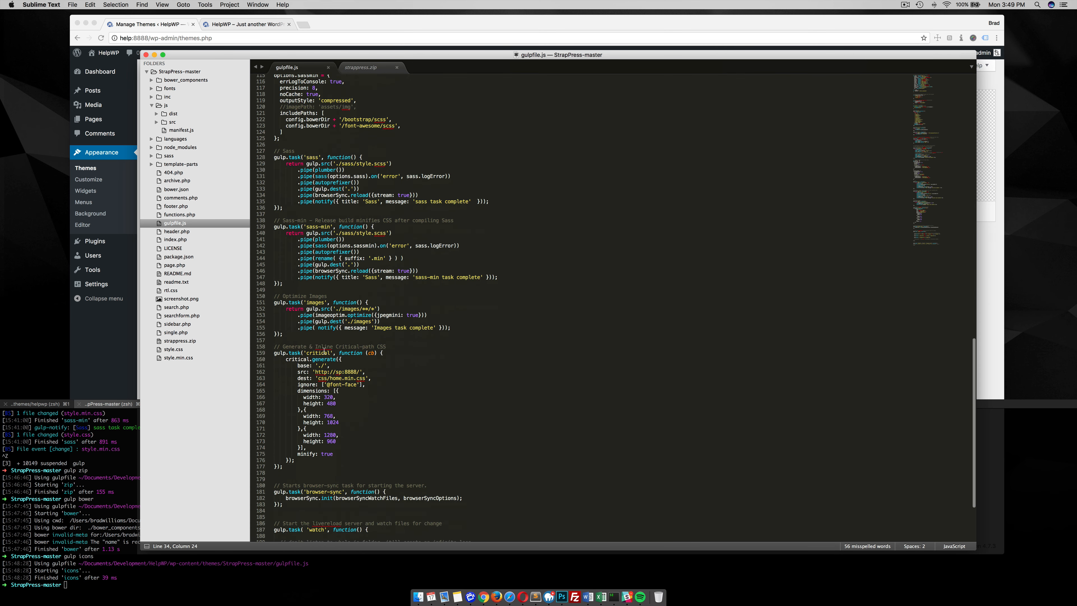
scroll("down", 3)
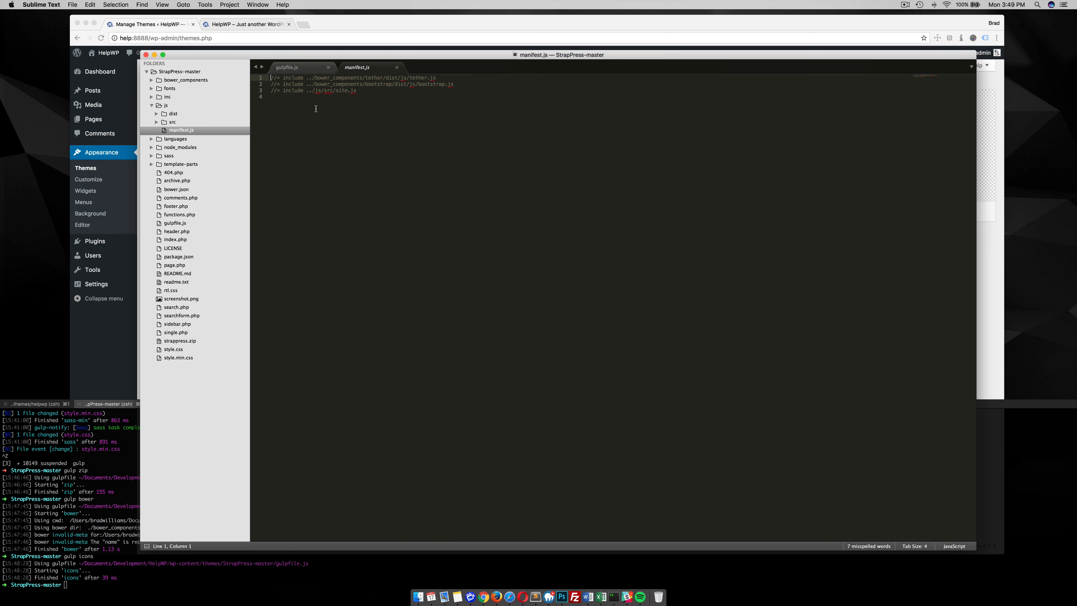
mouse_move(301, 74)
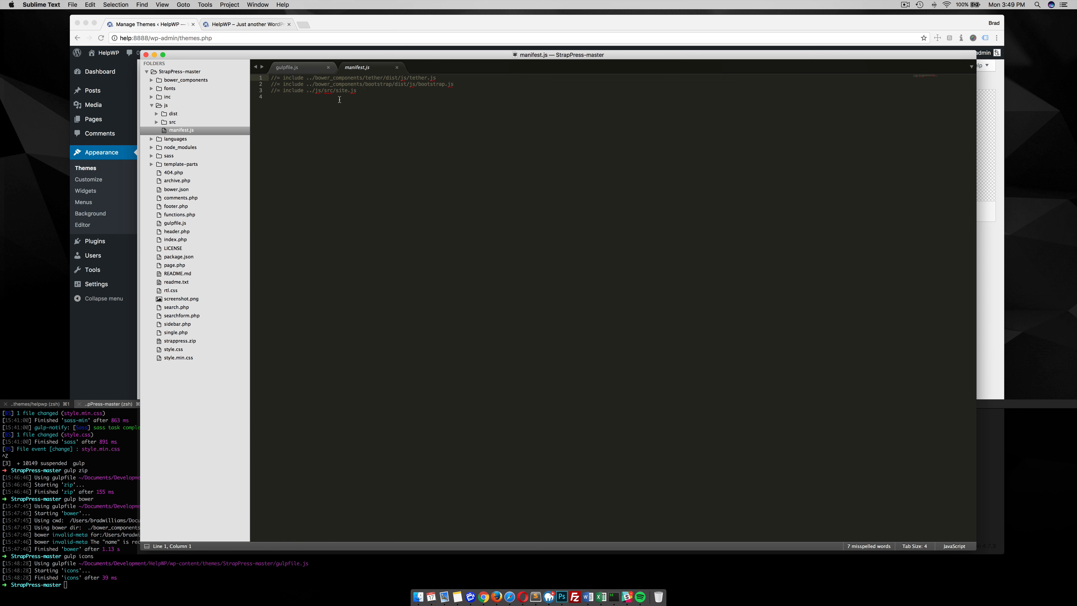
mouse_move(329, 79)
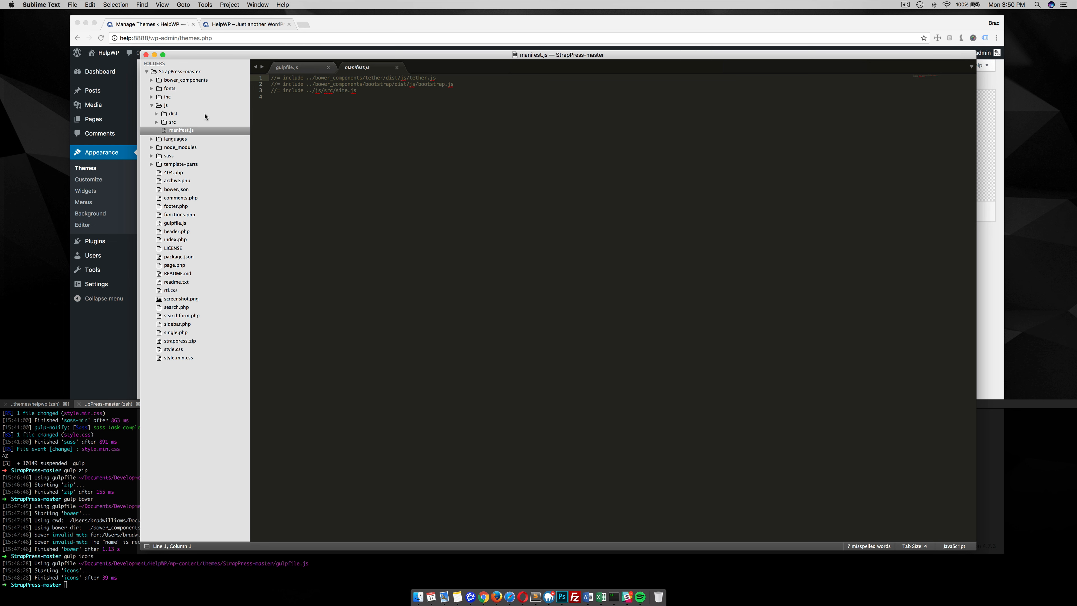
- View site.js from js/src, then return to manifest.js
left_click(172, 122)
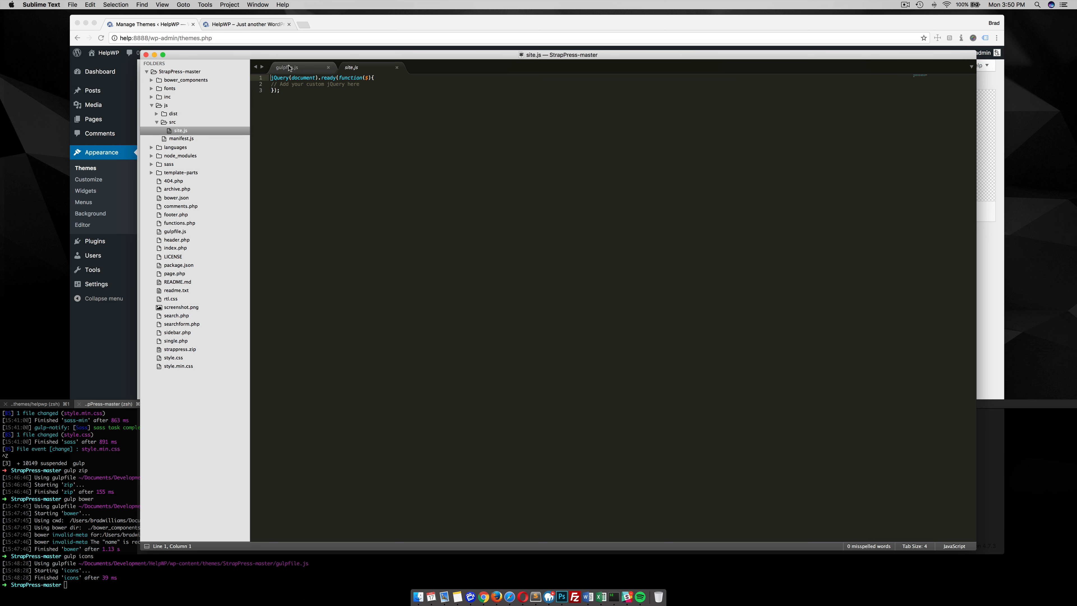
left_click(288, 67)
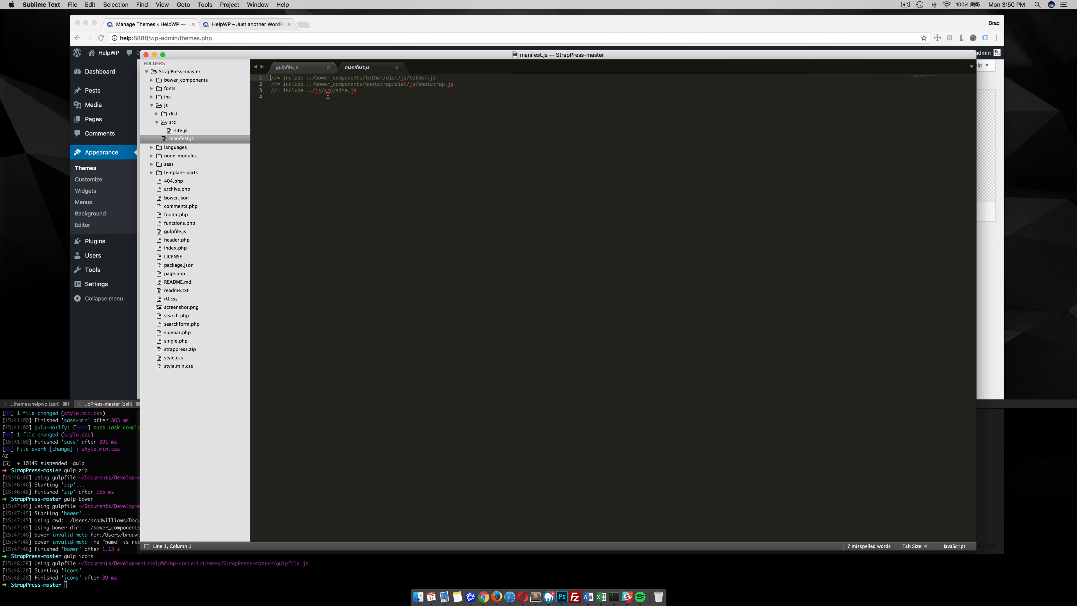
mouse_move(304, 67)
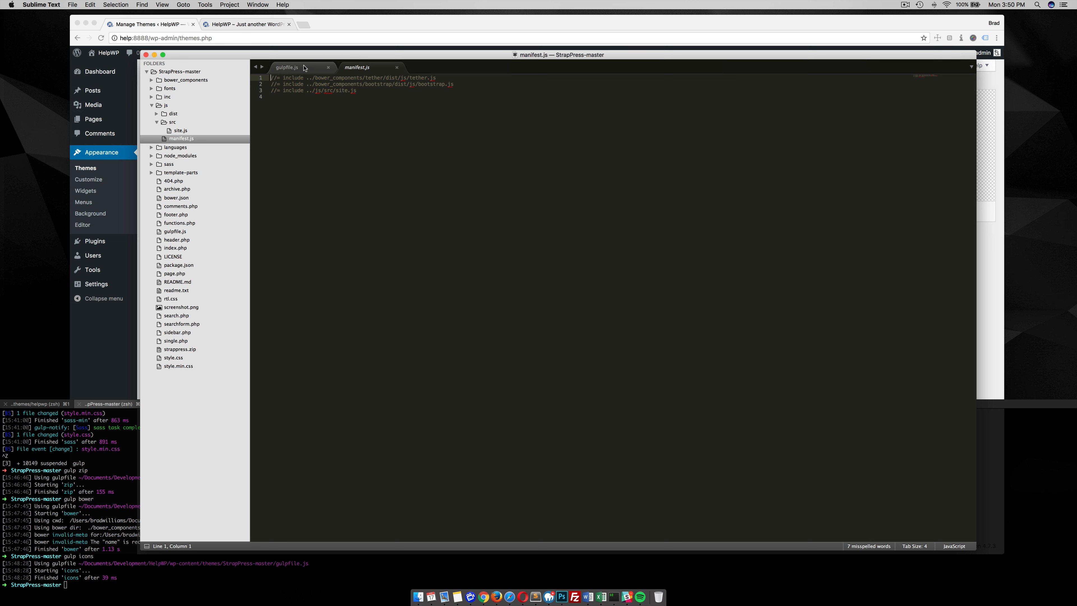
- Open js/dist/scripts.js and read through its bundled Tether code
left_click(154, 113)
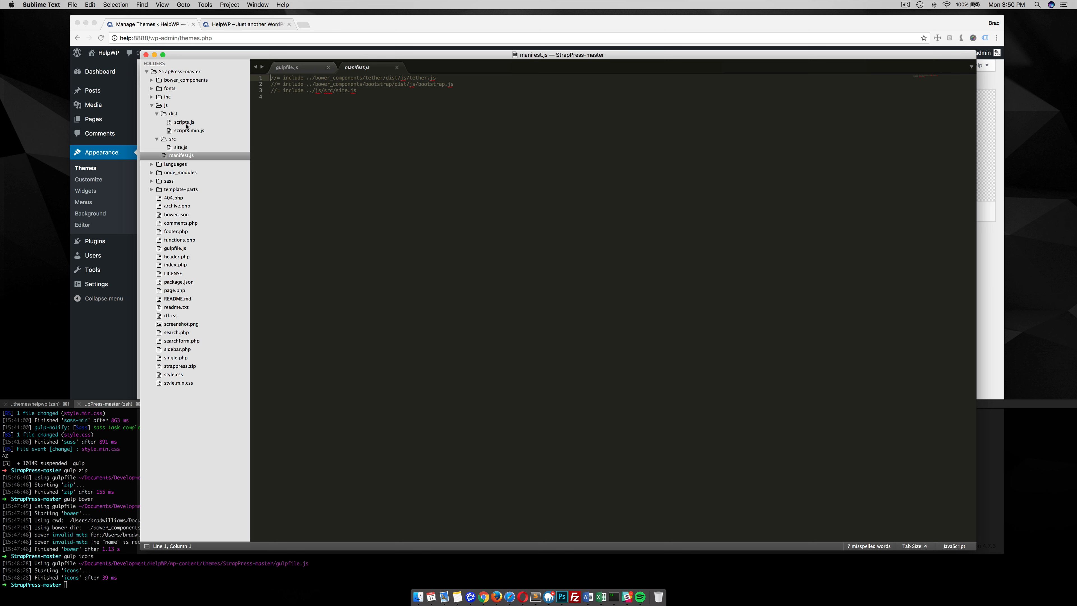
left_click(184, 123)
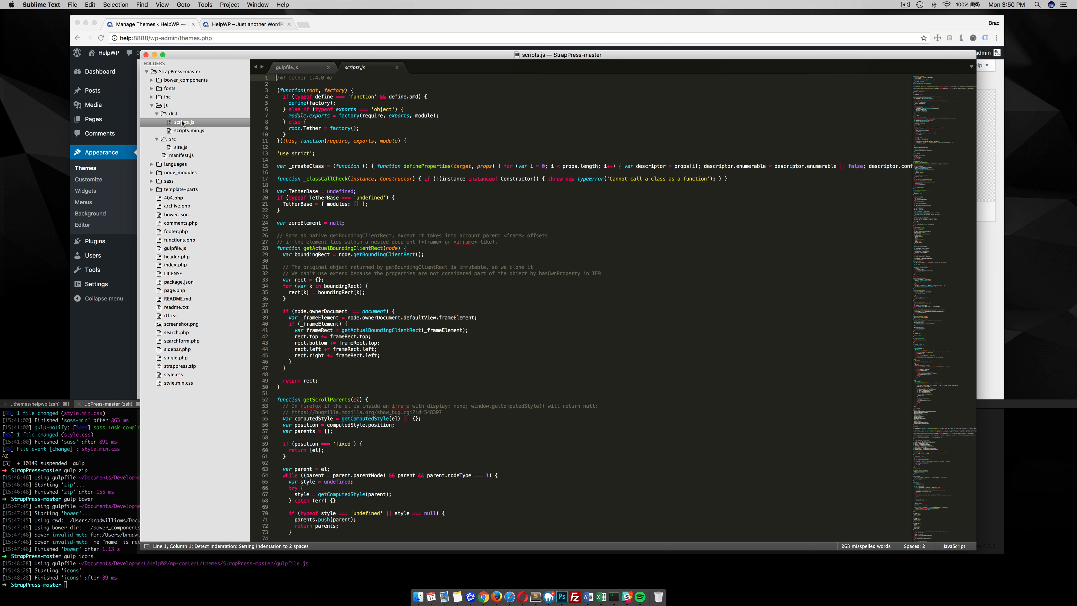
scroll("down", 3)
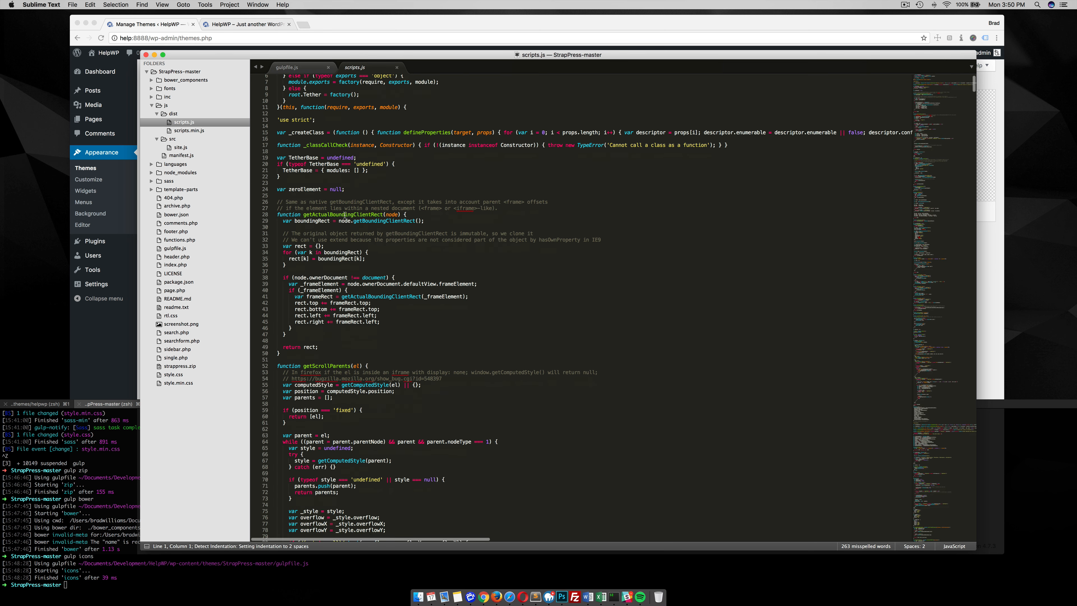
scroll("down", 3)
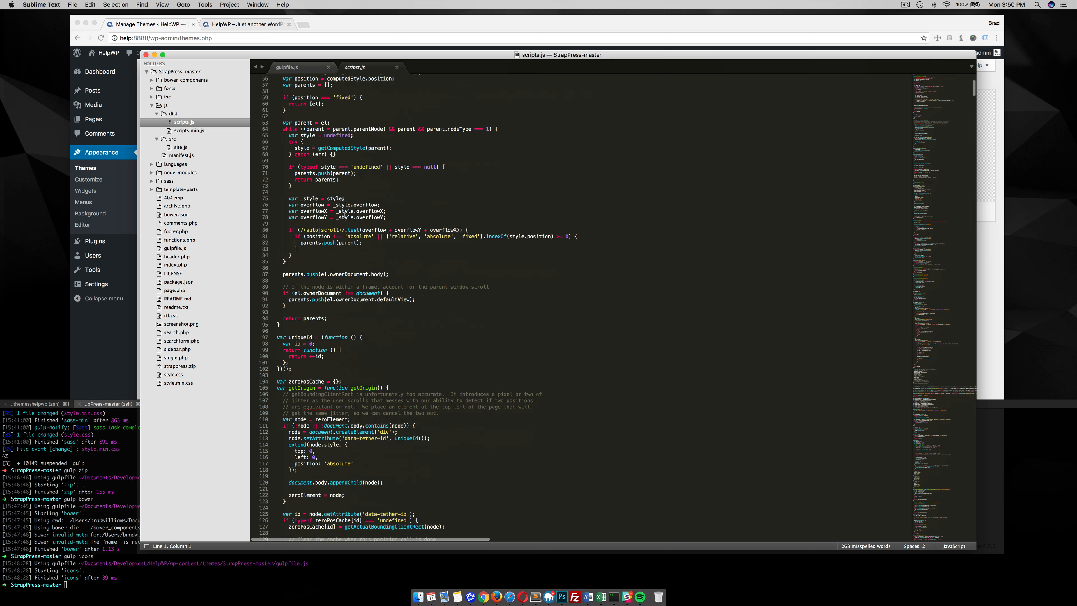
scroll("down", 3)
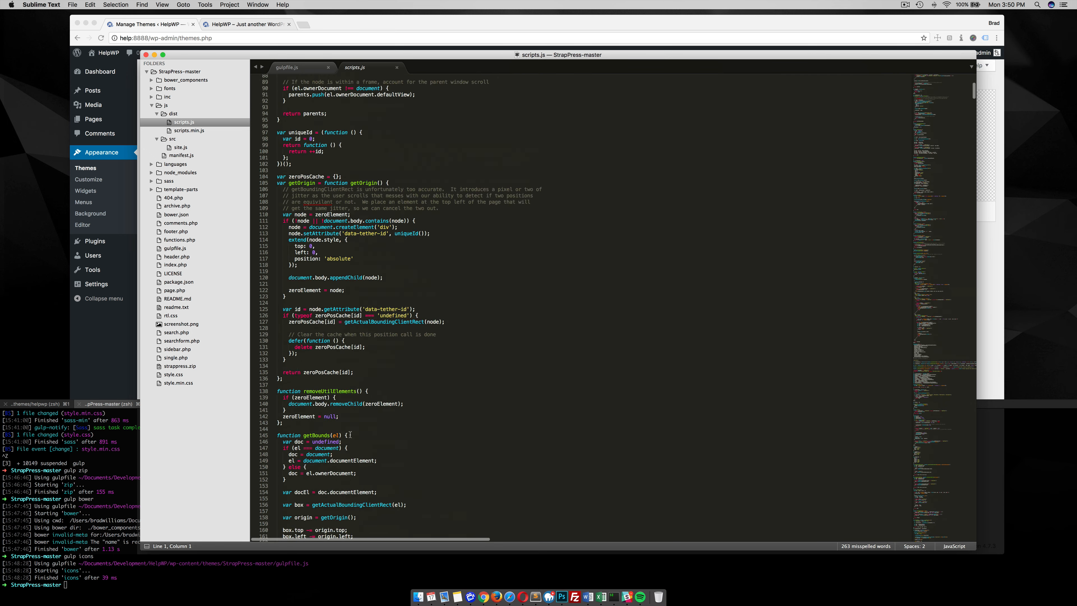
- View inc/scripts.php enqueuing scripts.min.js, then return to gulpfile.js
left_click(189, 130)
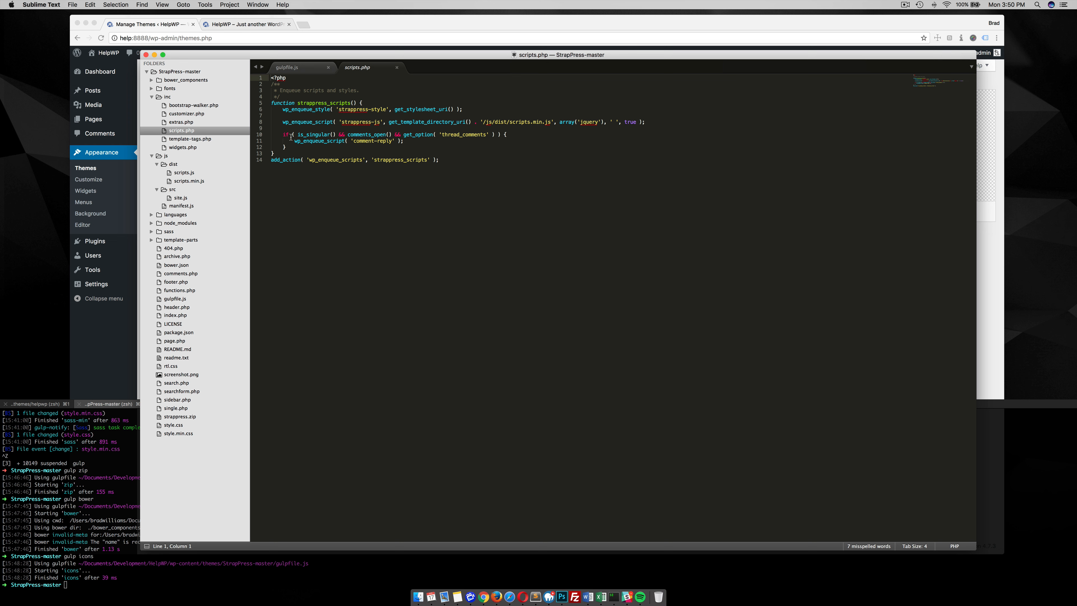
mouse_move(358, 165)
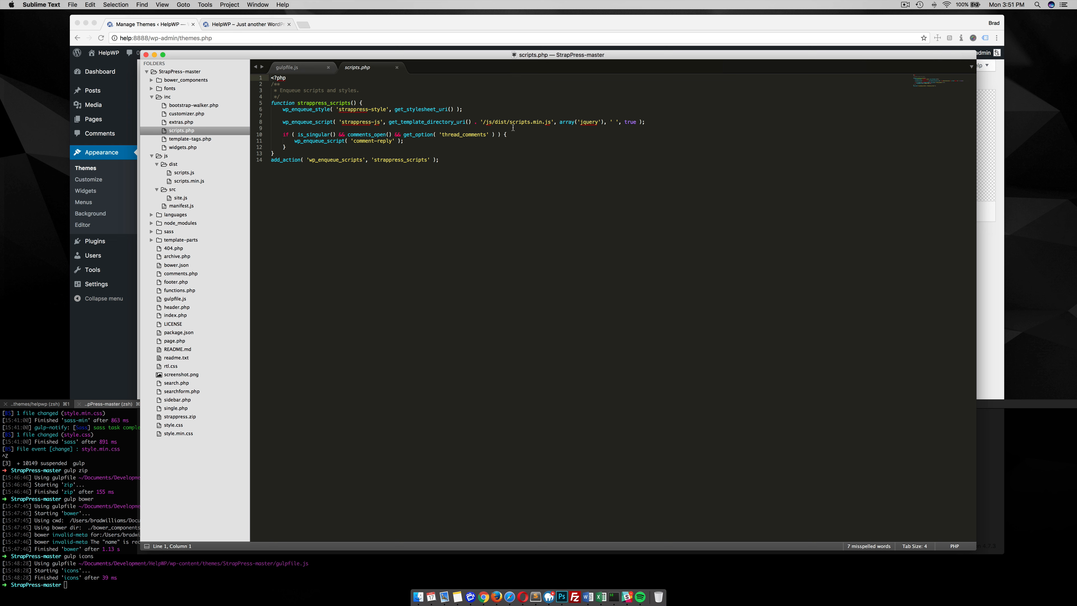
left_click(287, 67)
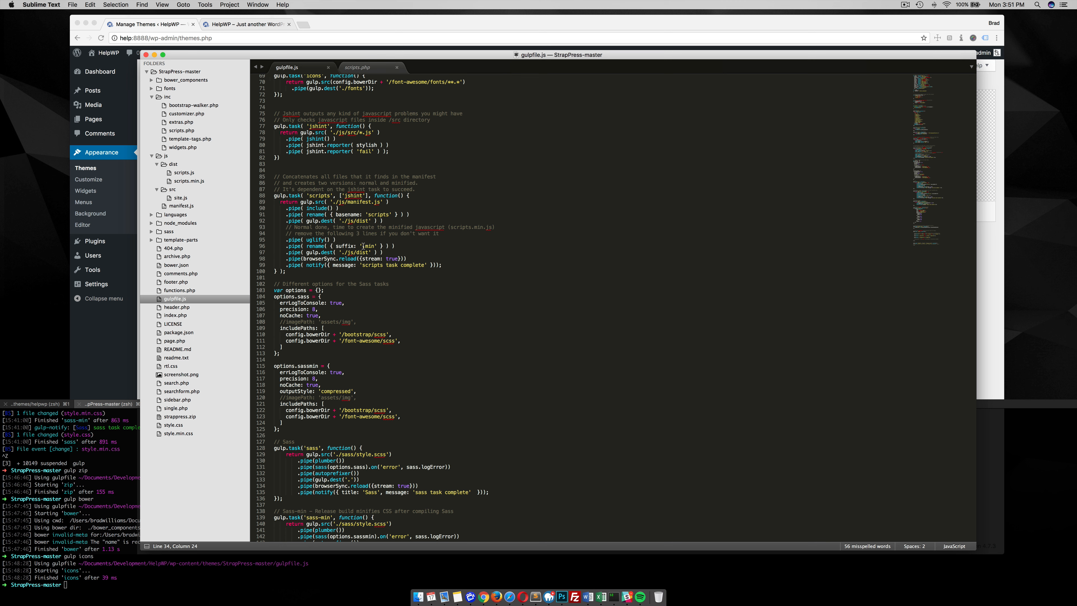
mouse_move(386, 272)
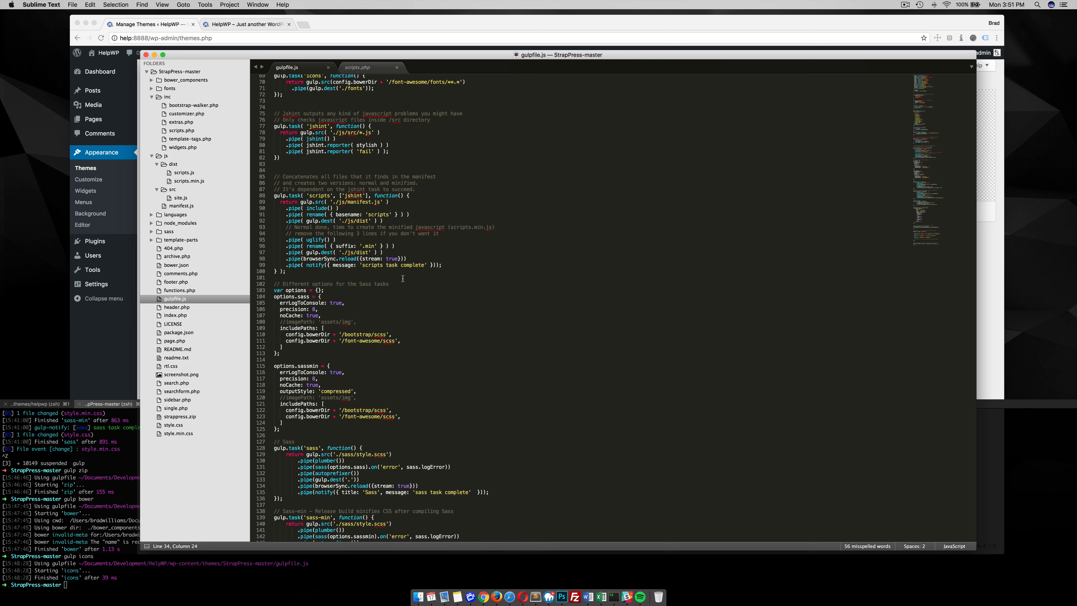
- Scroll gulpfile.js through the Sass options and tasks
scroll("down", 3)
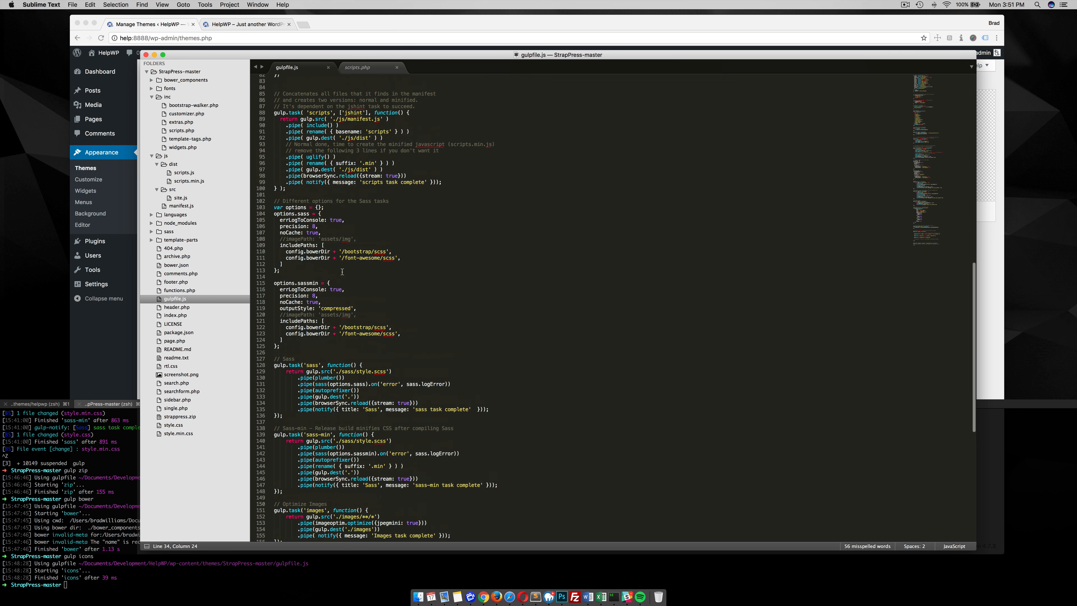
scroll("down", 3)
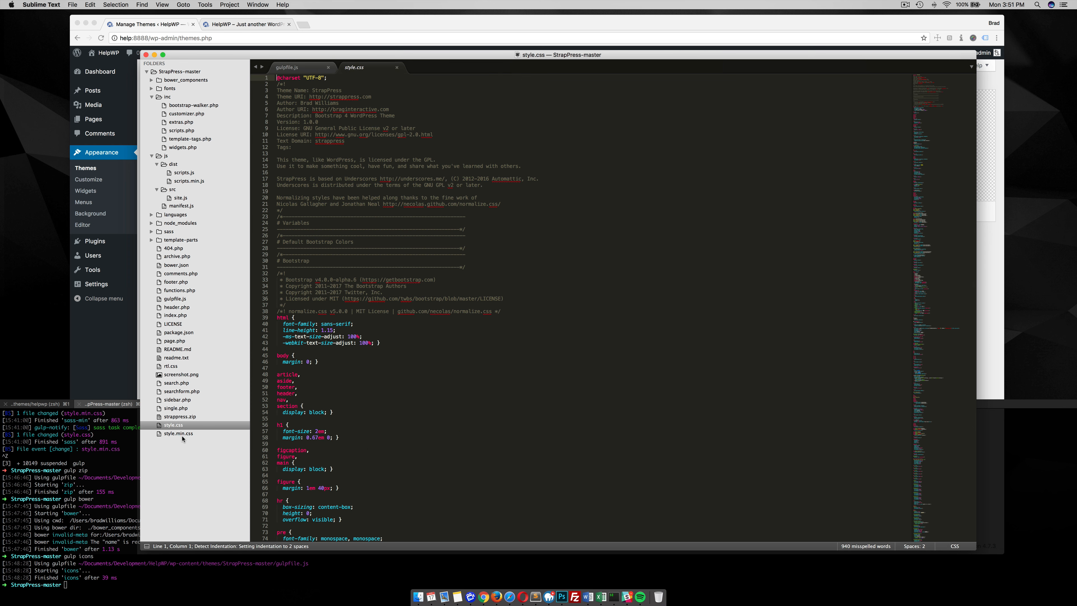
- View the minified style.min.css, then return to gulpfile.js
left_click(177, 434)
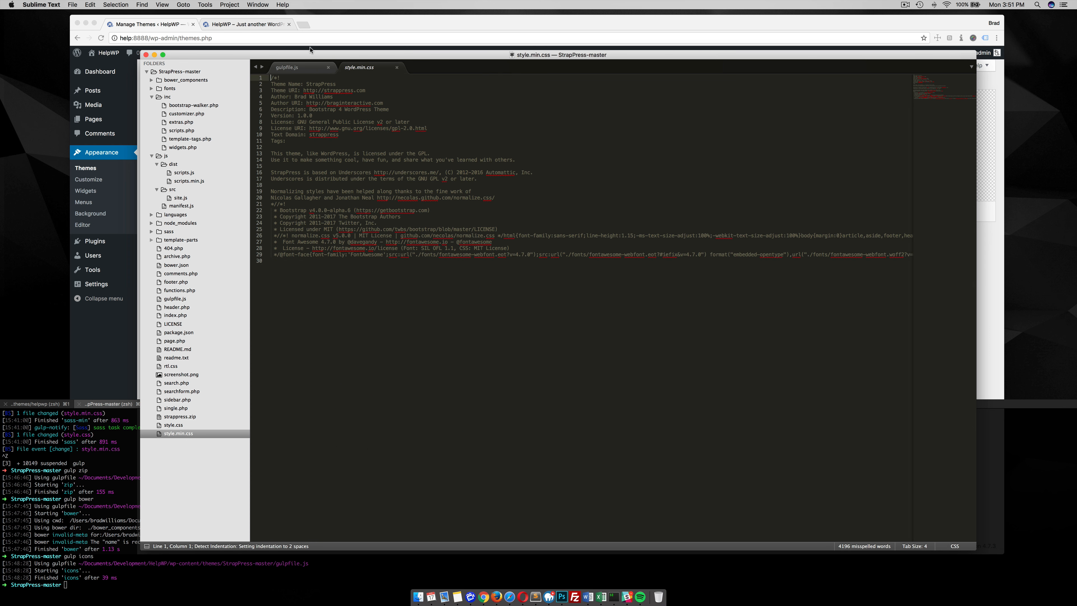
left_click(288, 68)
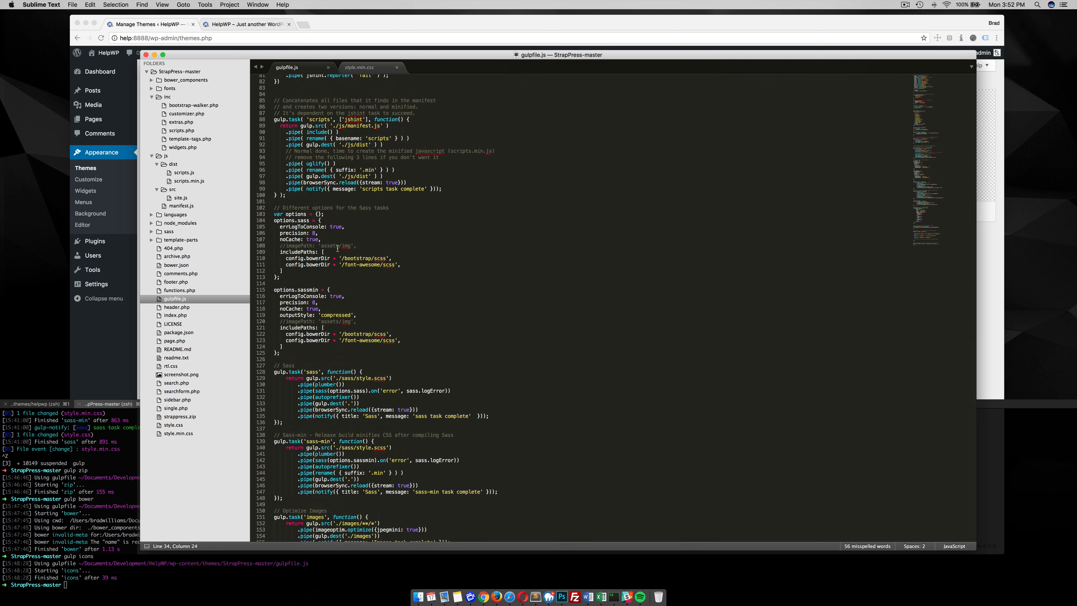
mouse_move(398, 243)
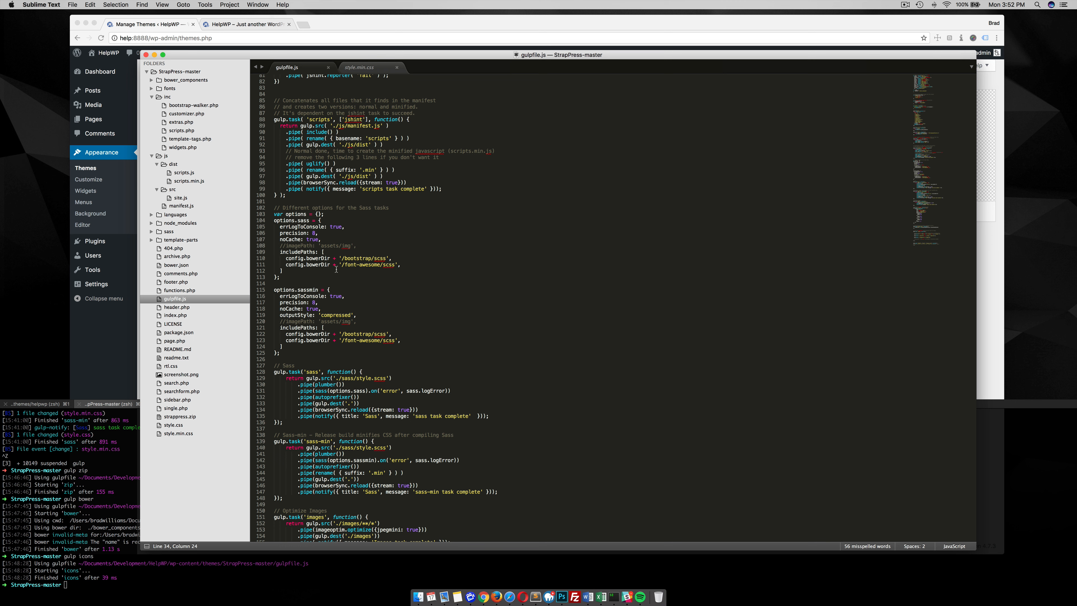
- Expand bower_components > bootstrap > scss and browse Bootstrap's scss files
scroll("down", 3)
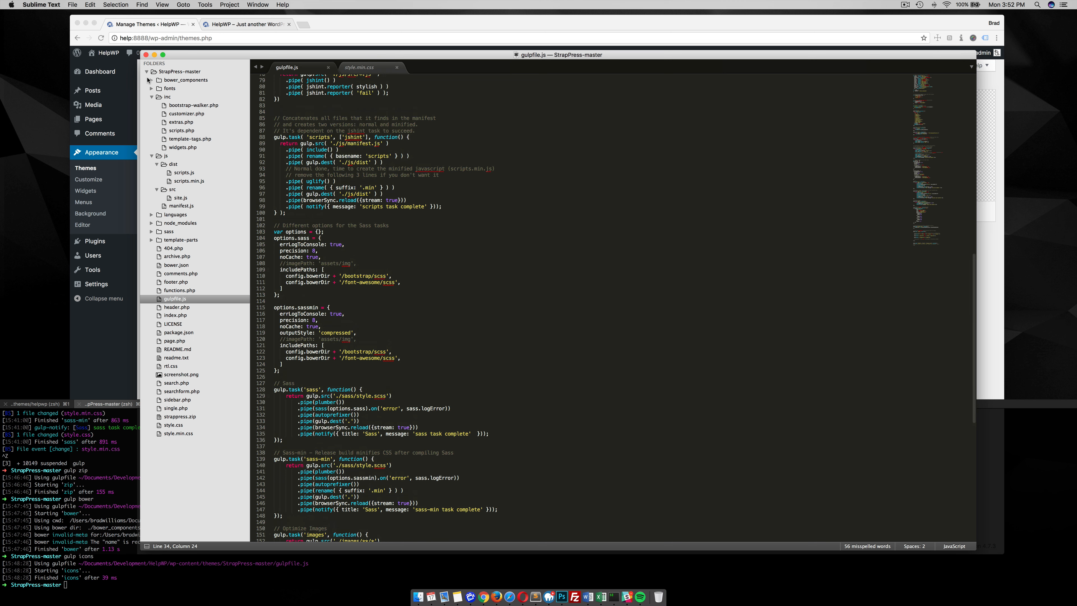
left_click(151, 80)
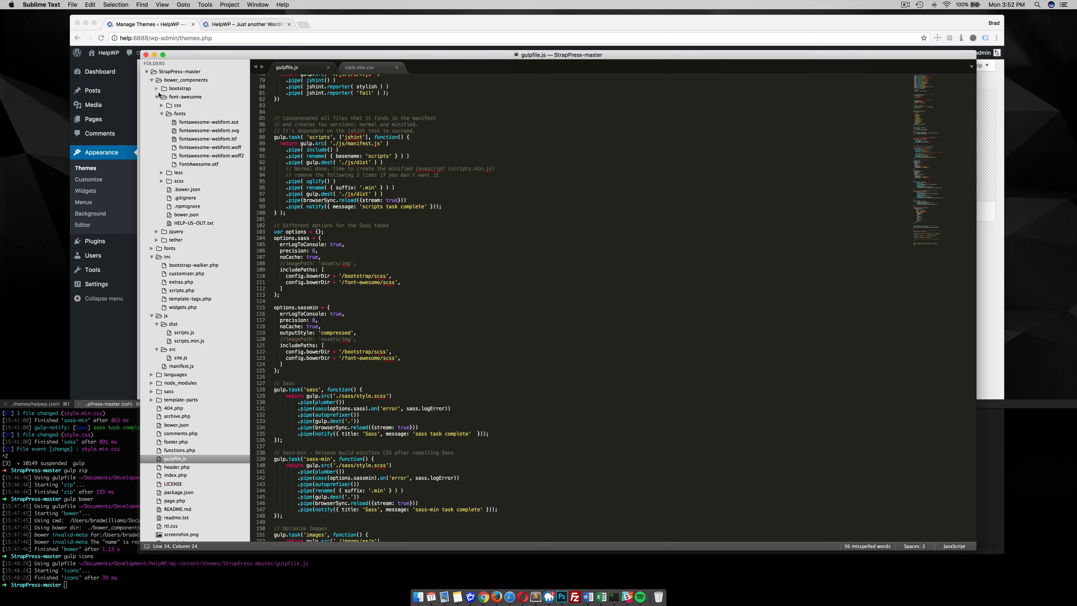
left_click(156, 88)
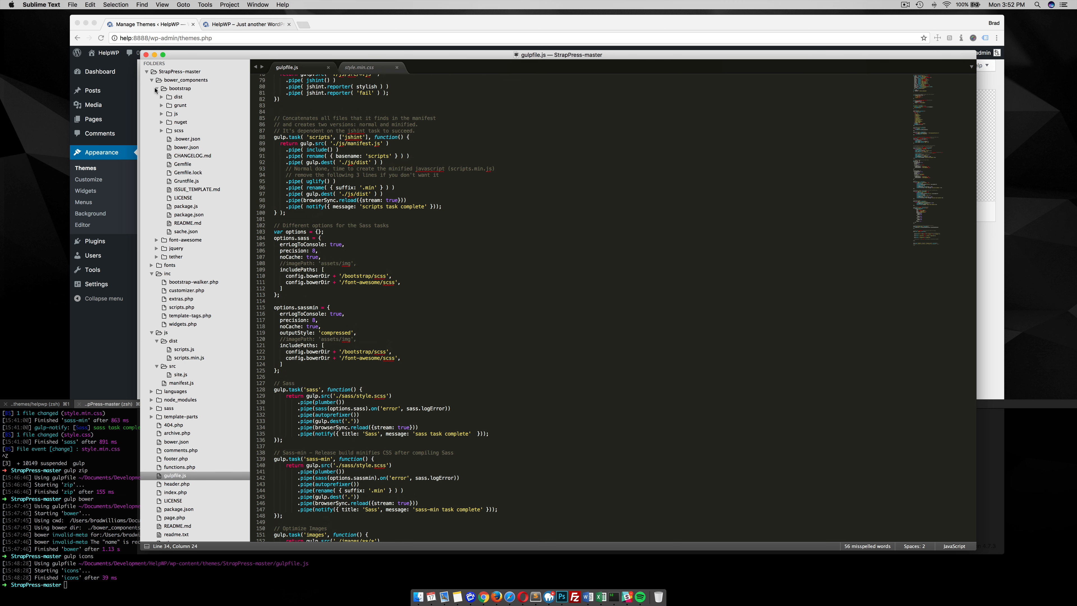
mouse_move(204, 199)
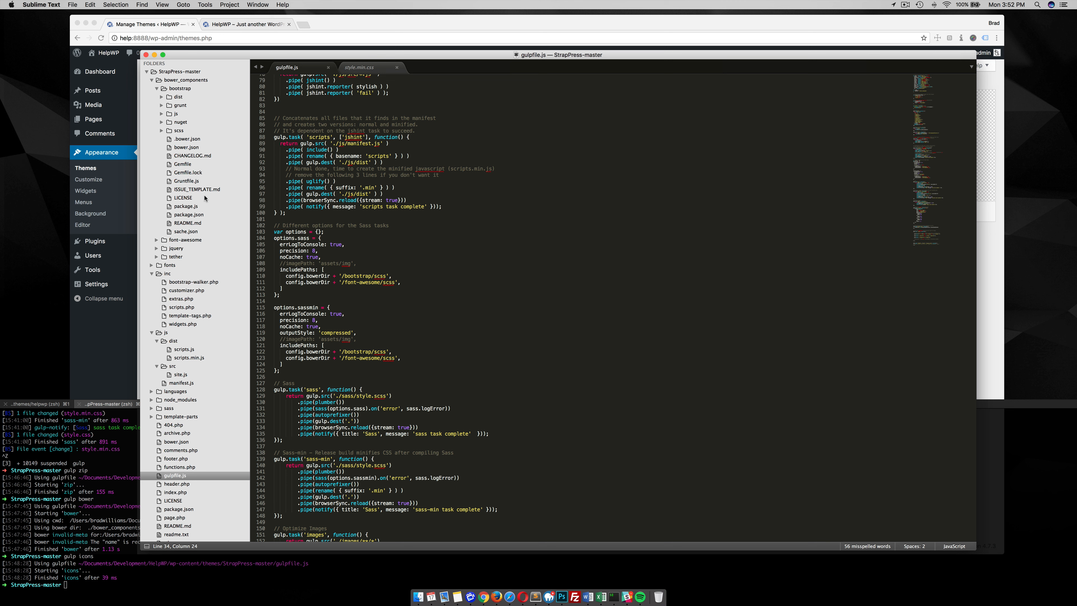
left_click(162, 130)
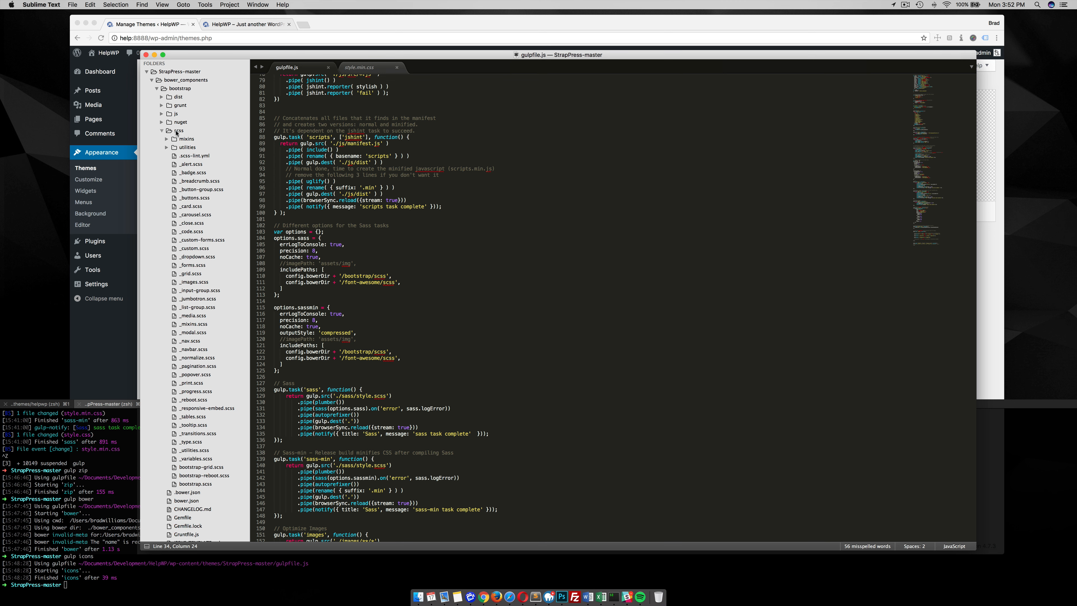
scroll("down", 3)
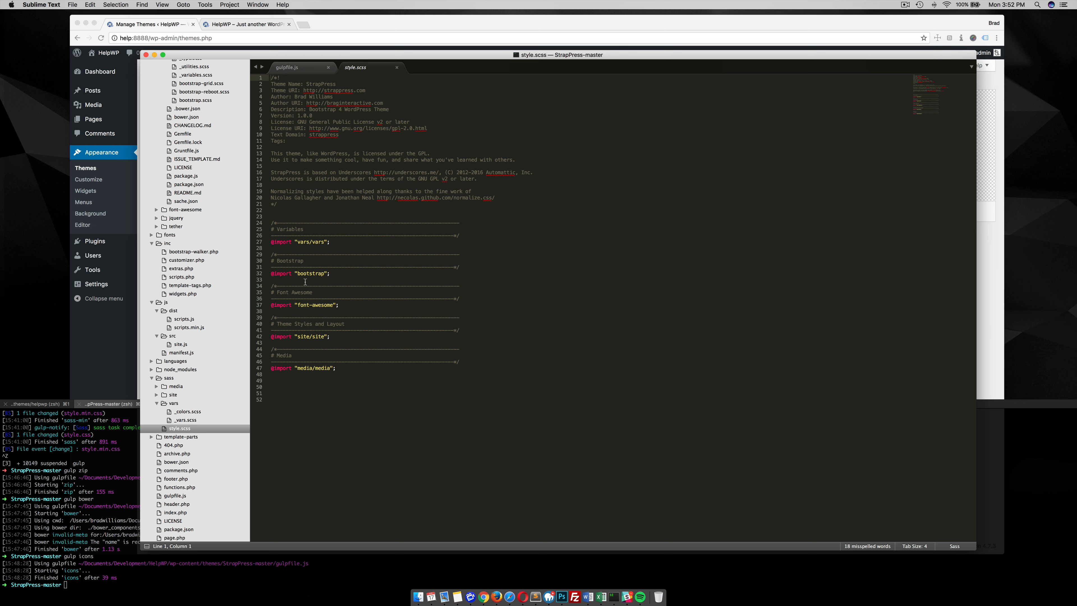
- View the theme's main style.scss and its _vars.scss partial
left_click(287, 66)
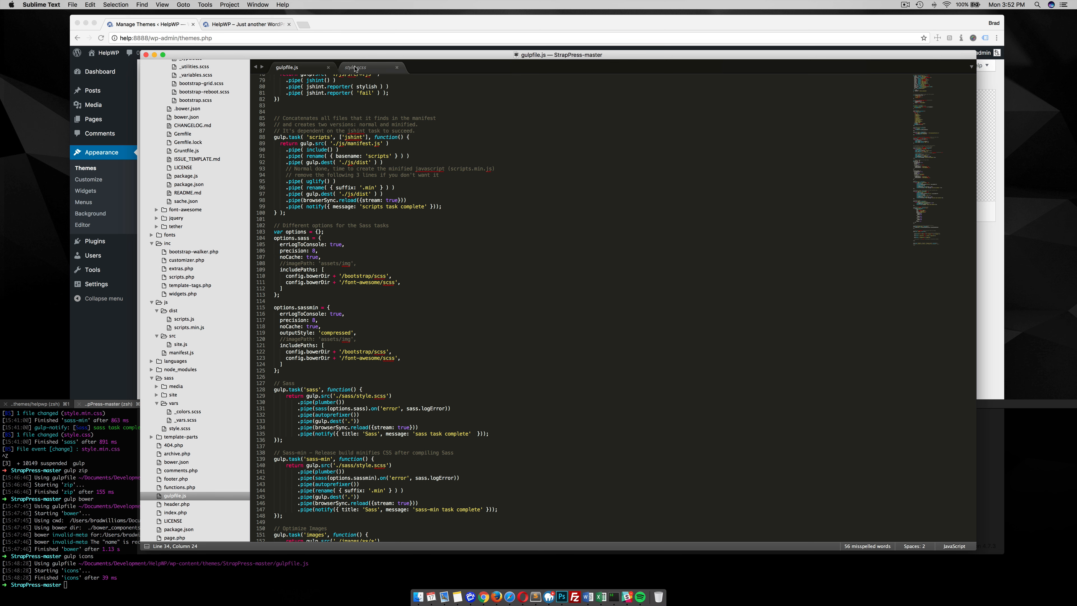
left_click(355, 67)
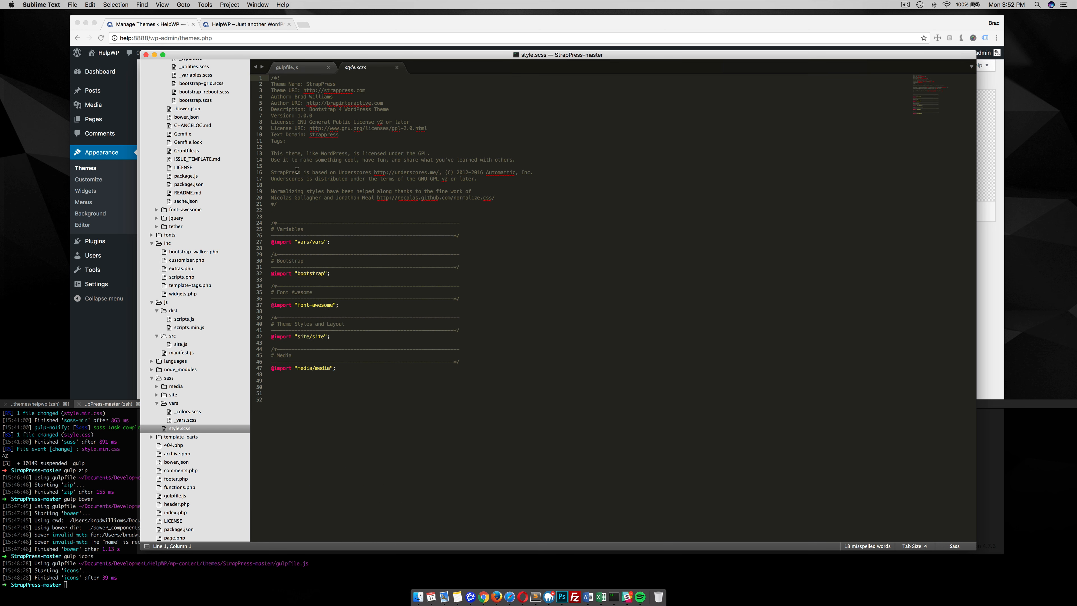
left_click(287, 67)
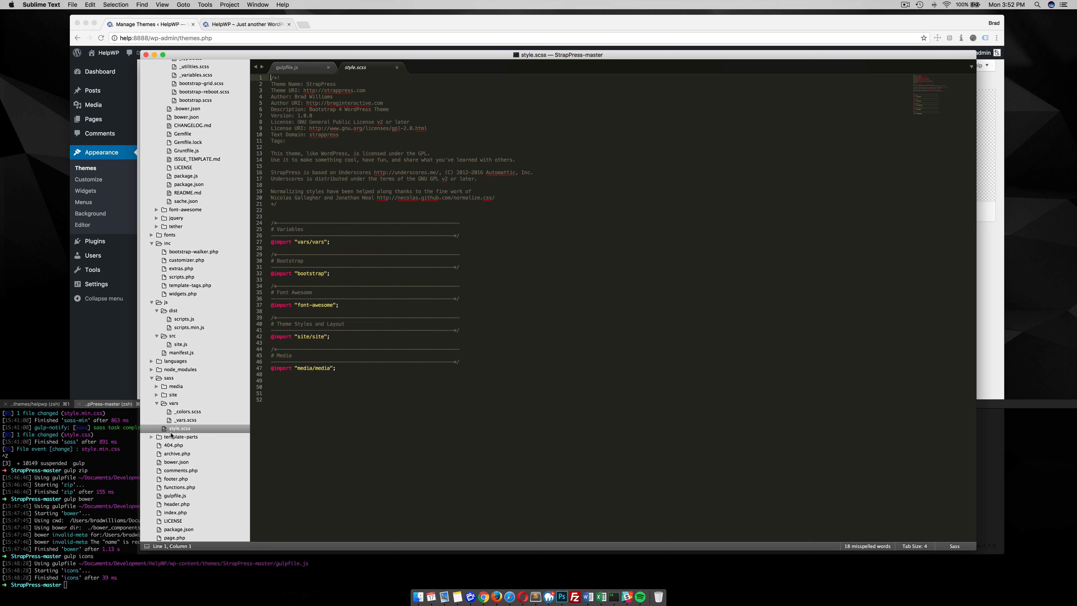
mouse_move(260, 398)
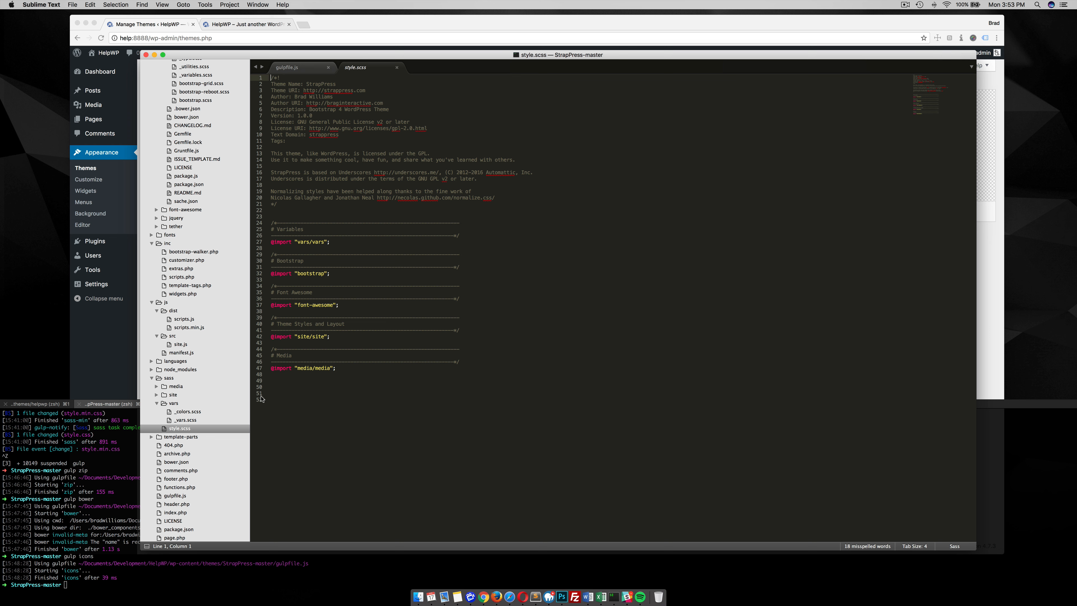
mouse_move(262, 397)
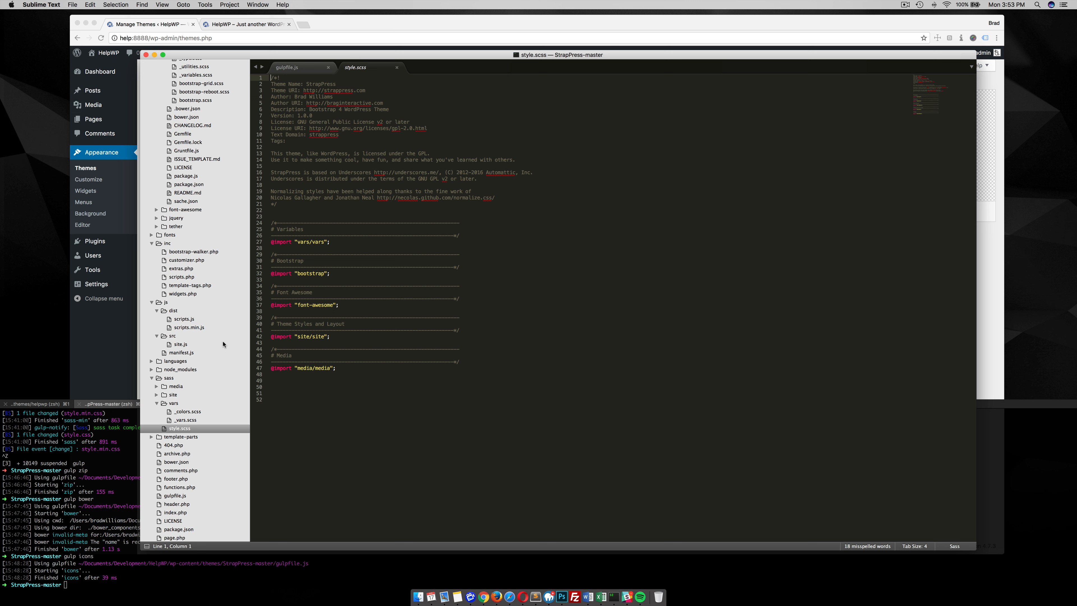
left_click(183, 420)
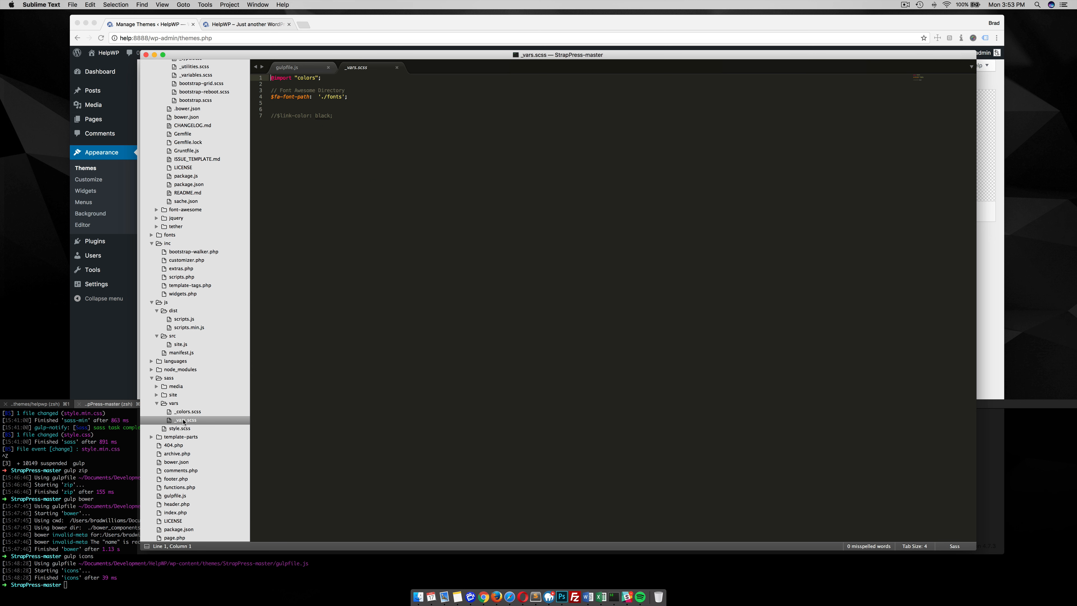
mouse_move(217, 418)
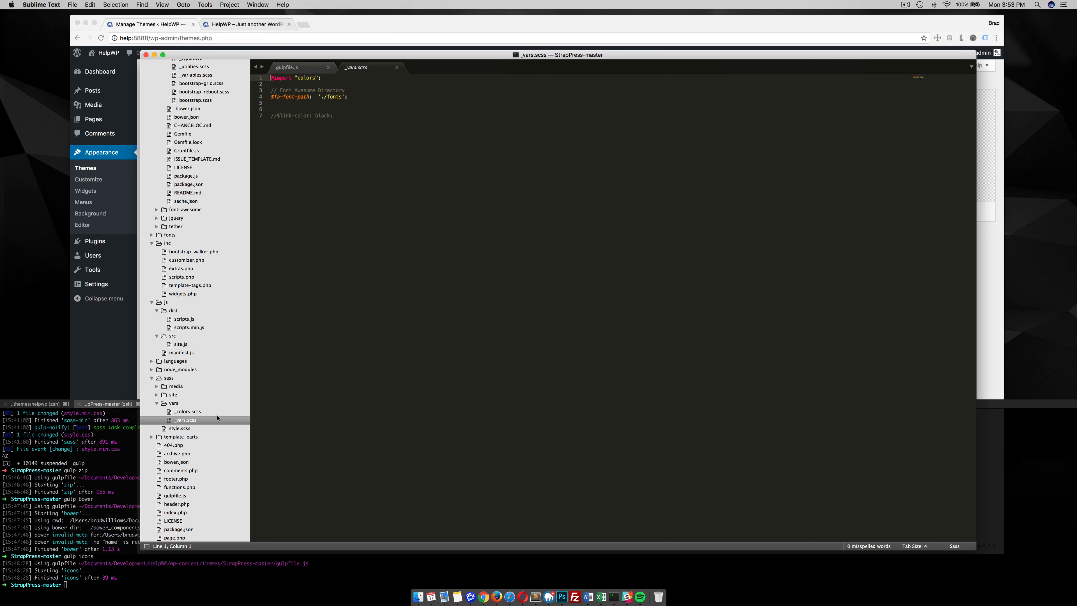
mouse_move(182, 429)
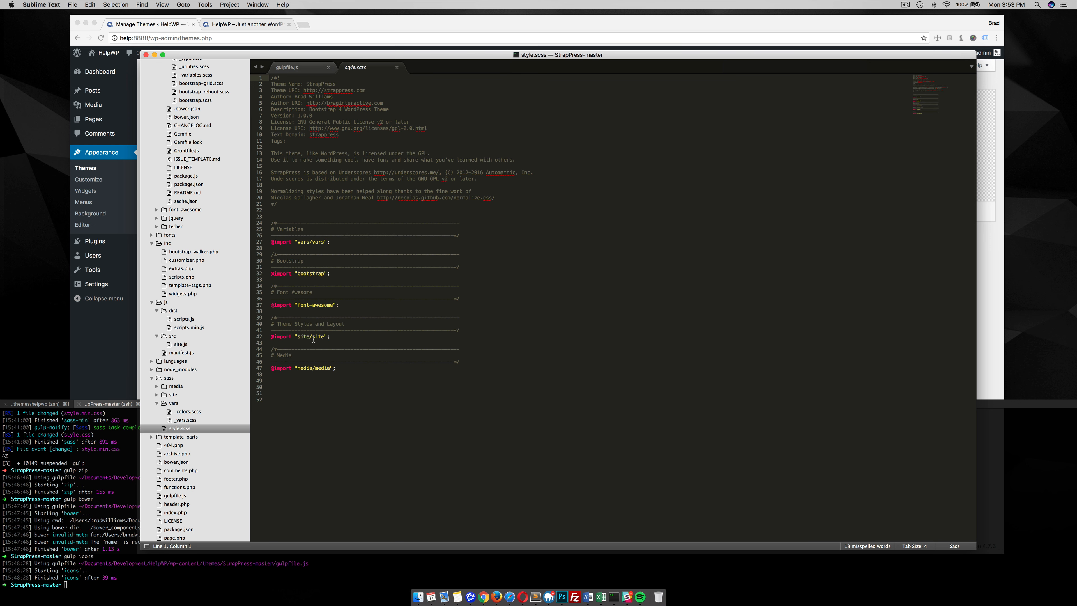
- Look at _site.scss inside the sass/site folder, then return to gulpfile.js
left_click(171, 395)
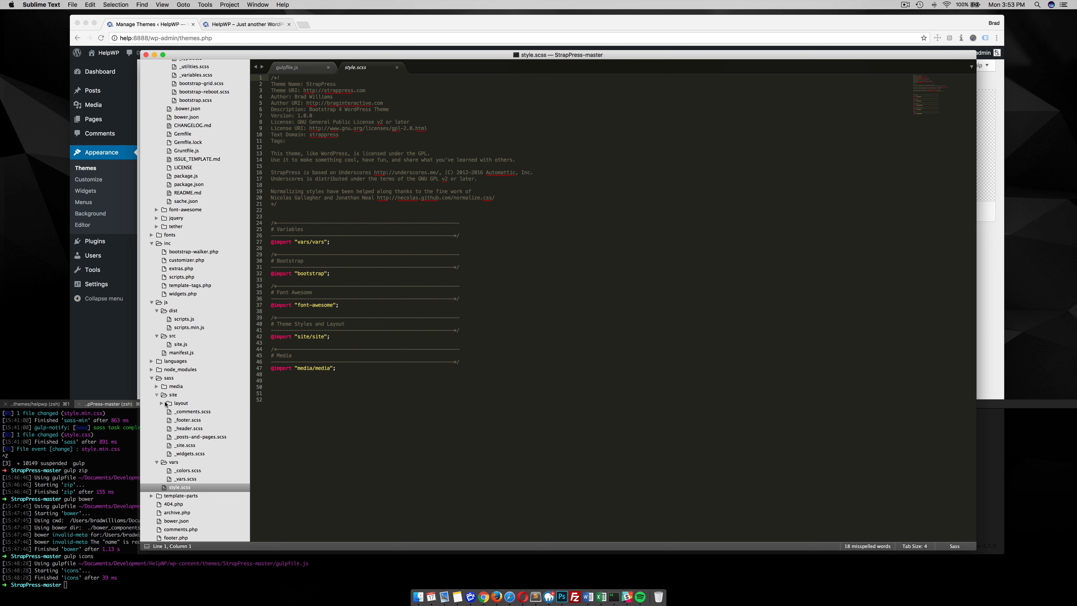
left_click(185, 444)
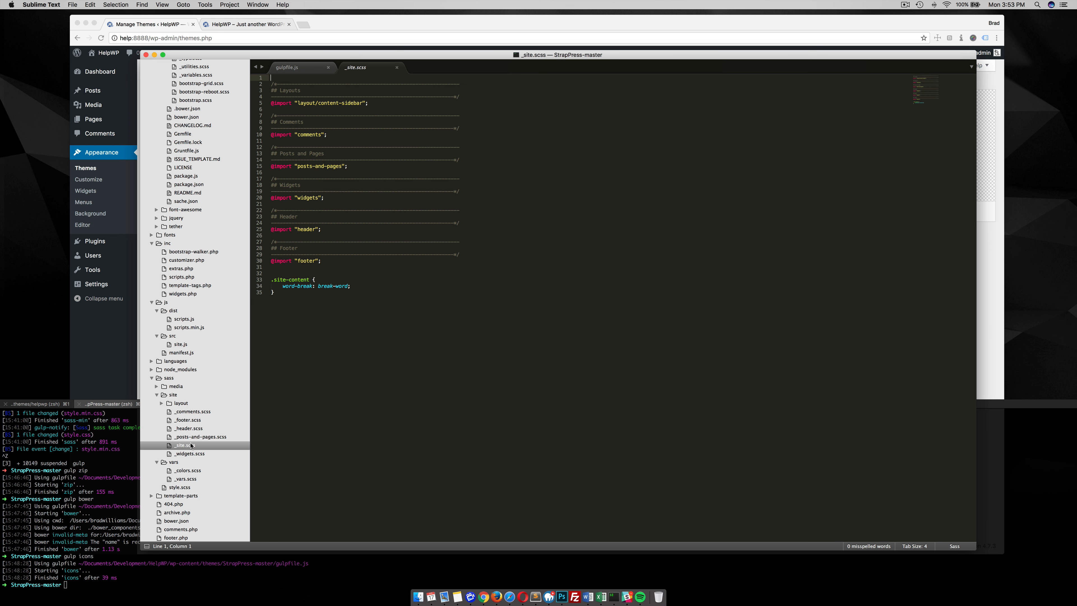
left_click(169, 394)
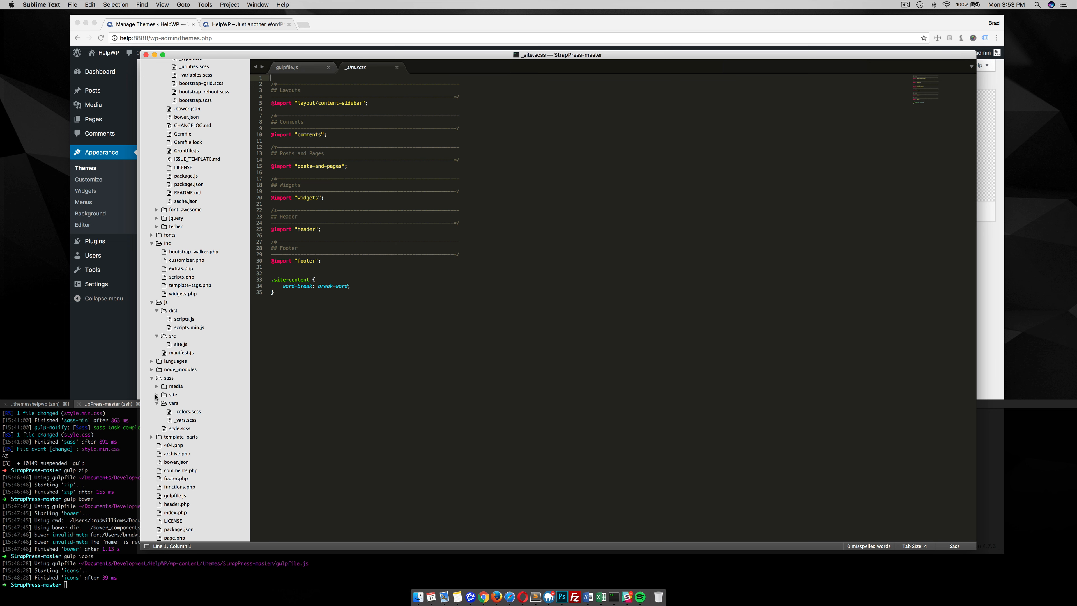
left_click(286, 67)
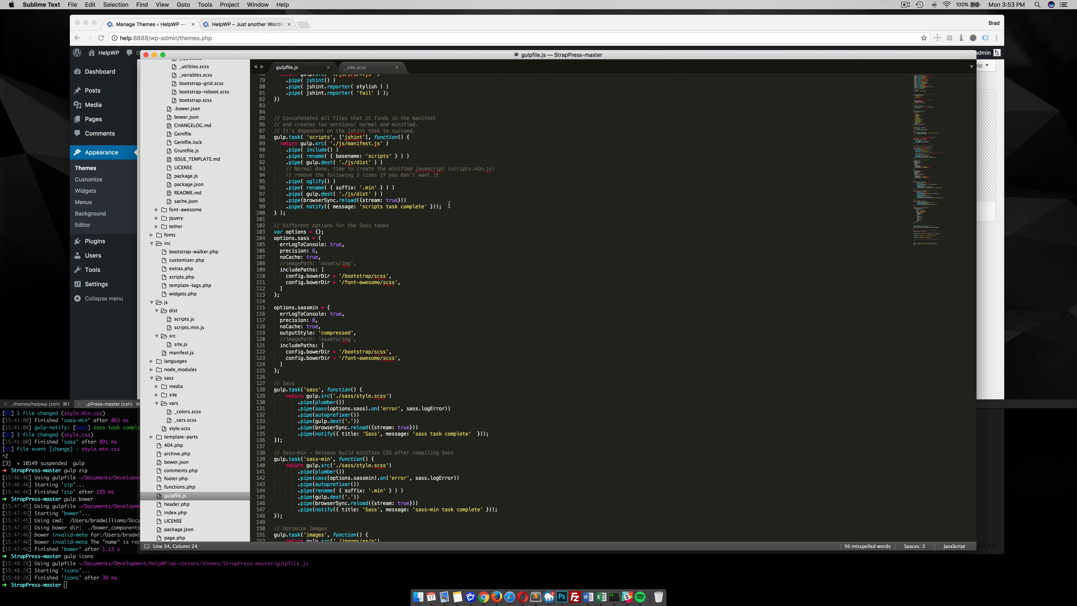
- Collapse the bower_components folder in the project sidebar
scroll("down", 3)
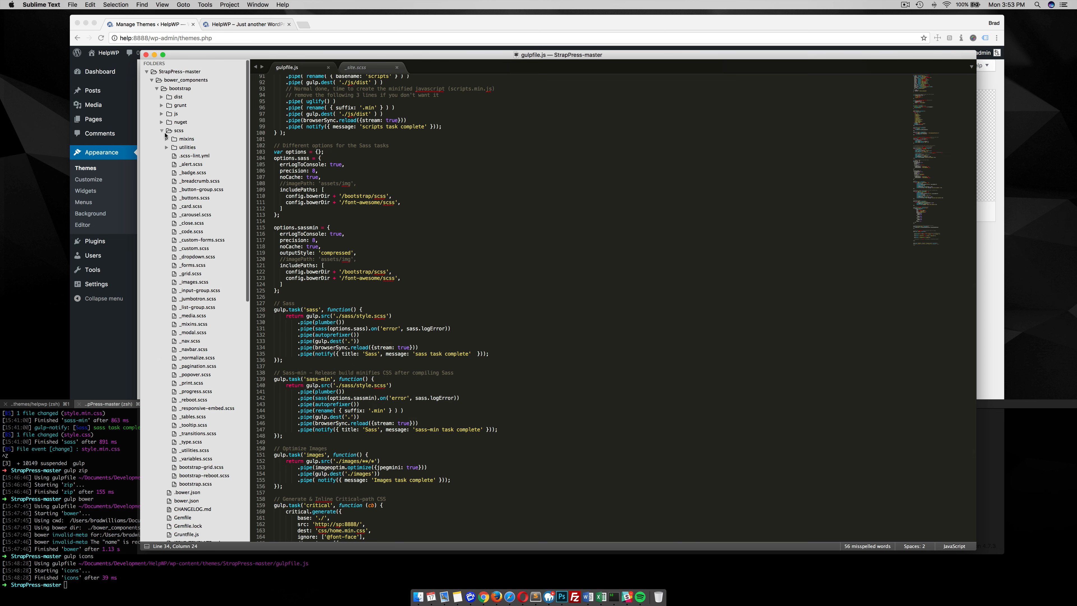
left_click(158, 88)
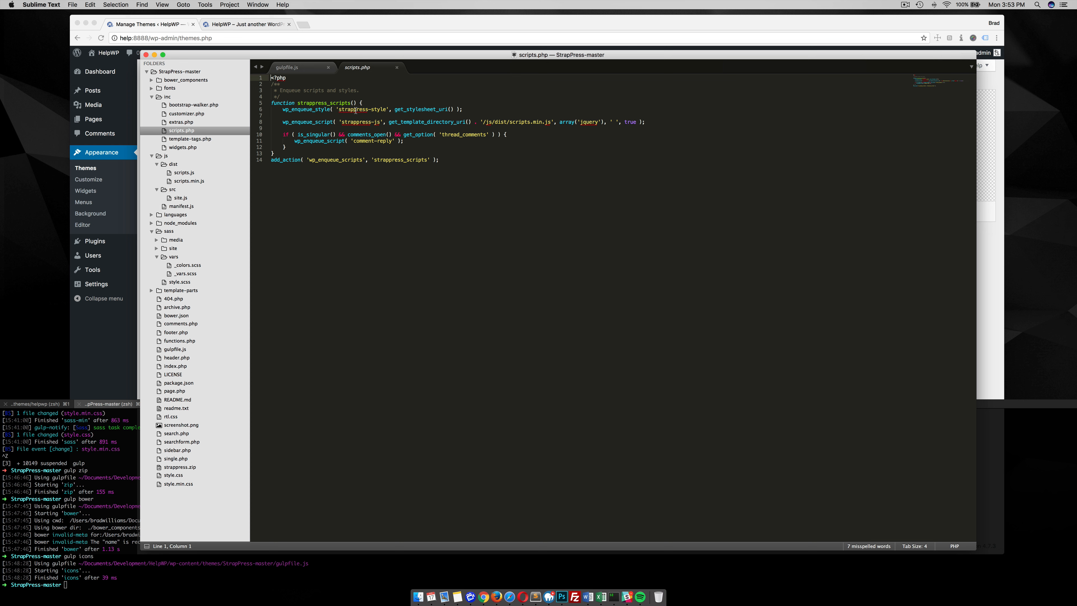
mouse_move(415, 128)
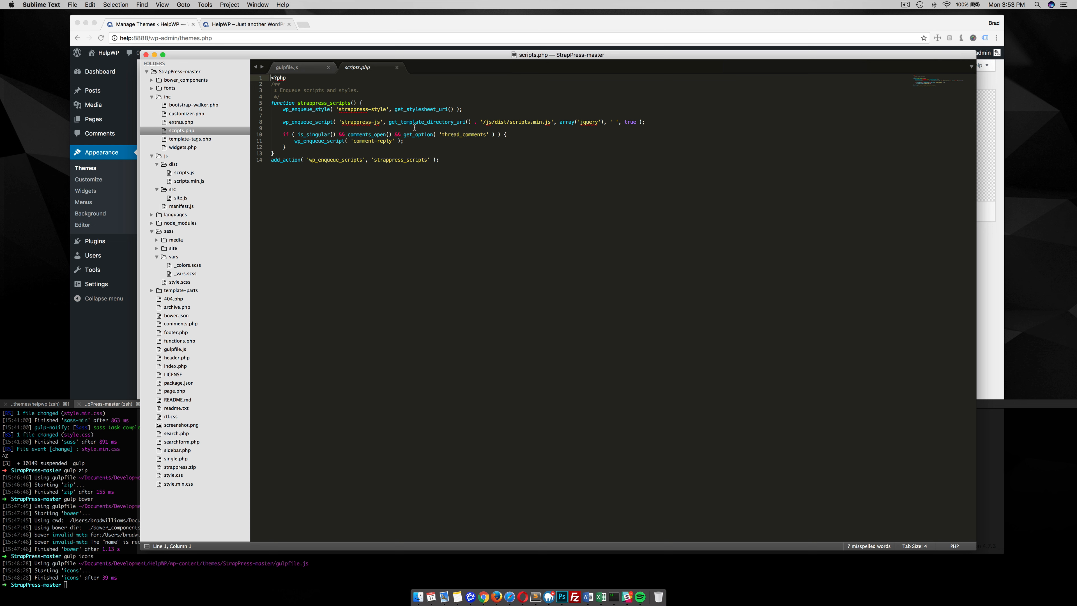
mouse_move(232, 321)
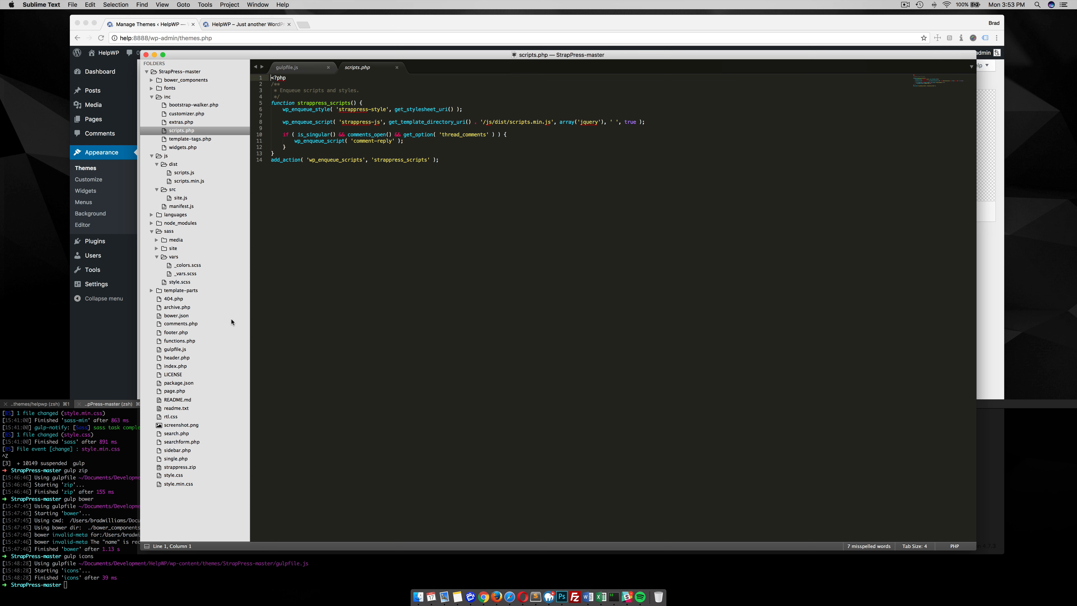
mouse_move(170, 478)
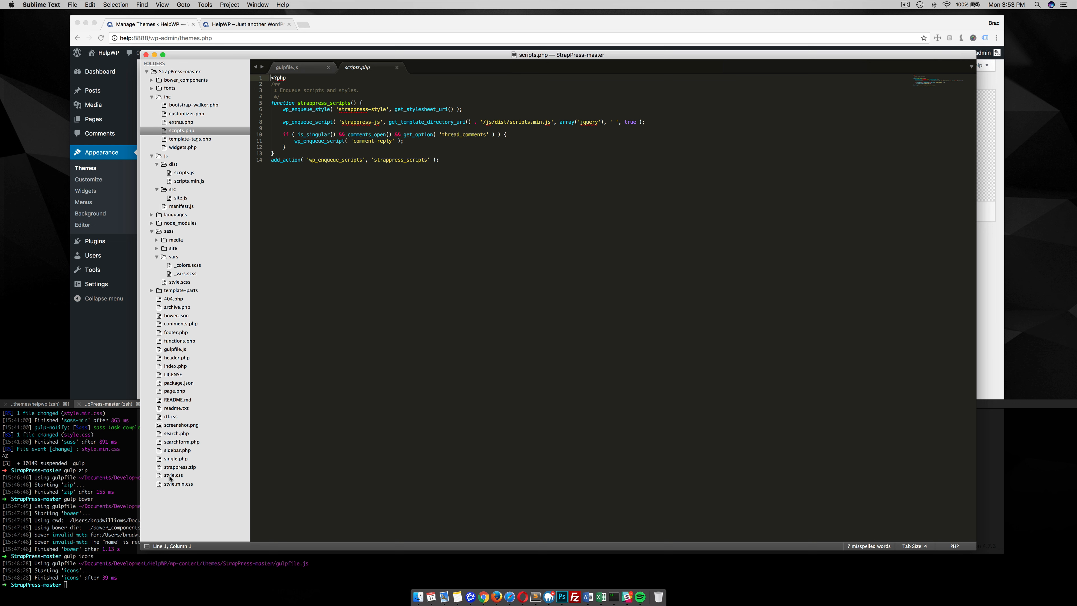
mouse_move(175, 486)
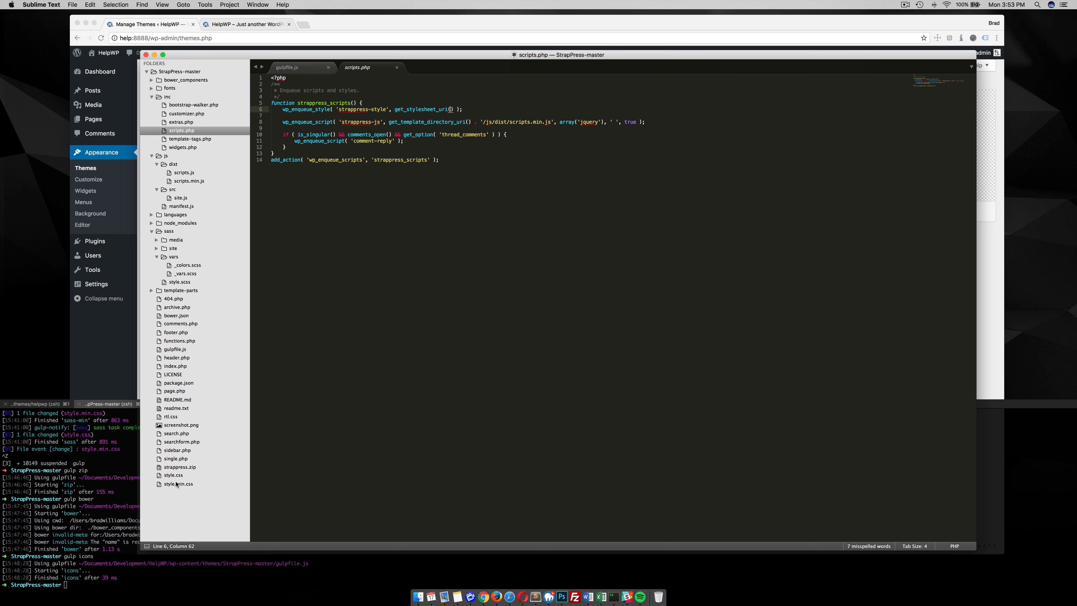
- View the compiled style.min.css, then return to gulpfile.js
left_click(177, 484)
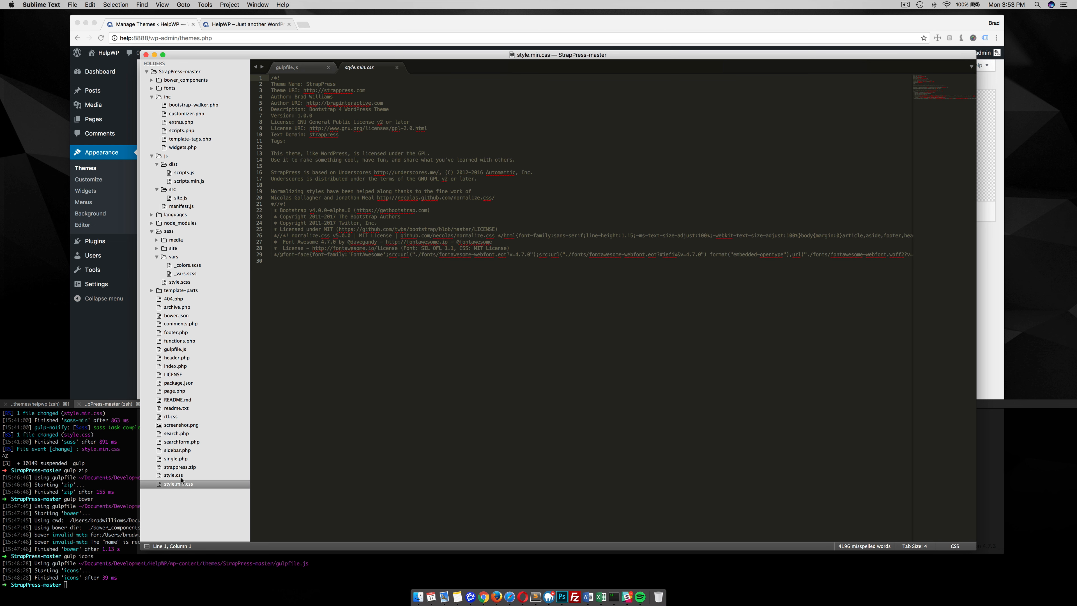
left_click(293, 66)
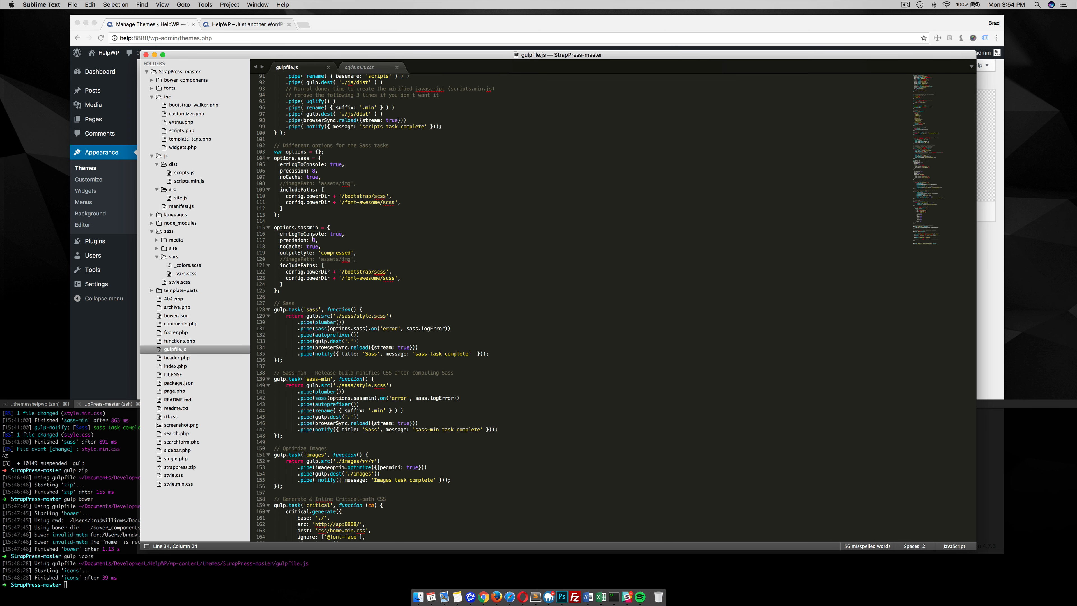
scroll("down", 3)
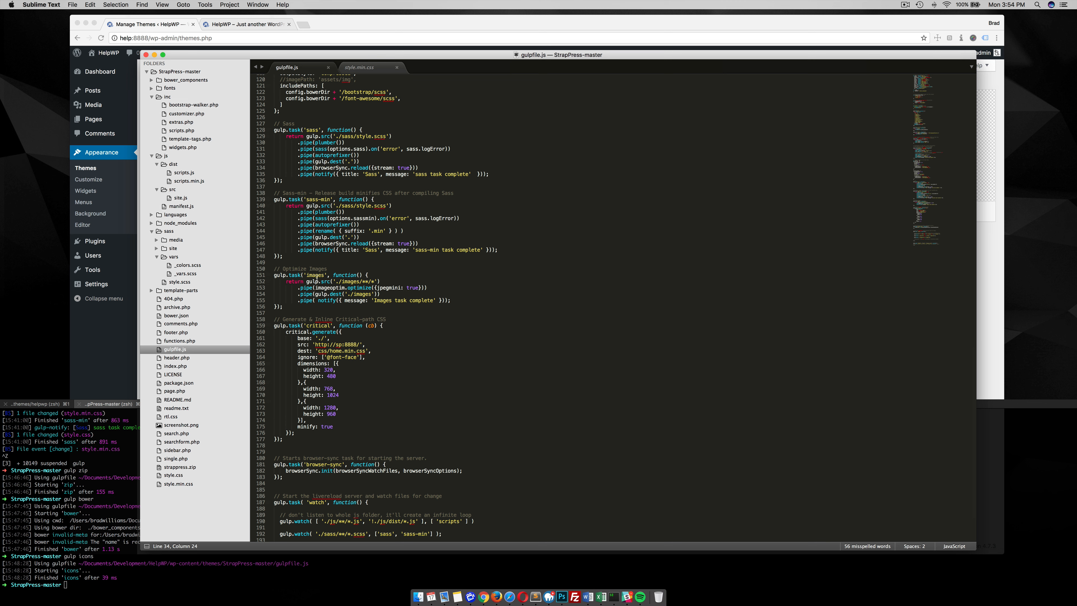
mouse_move(198, 235)
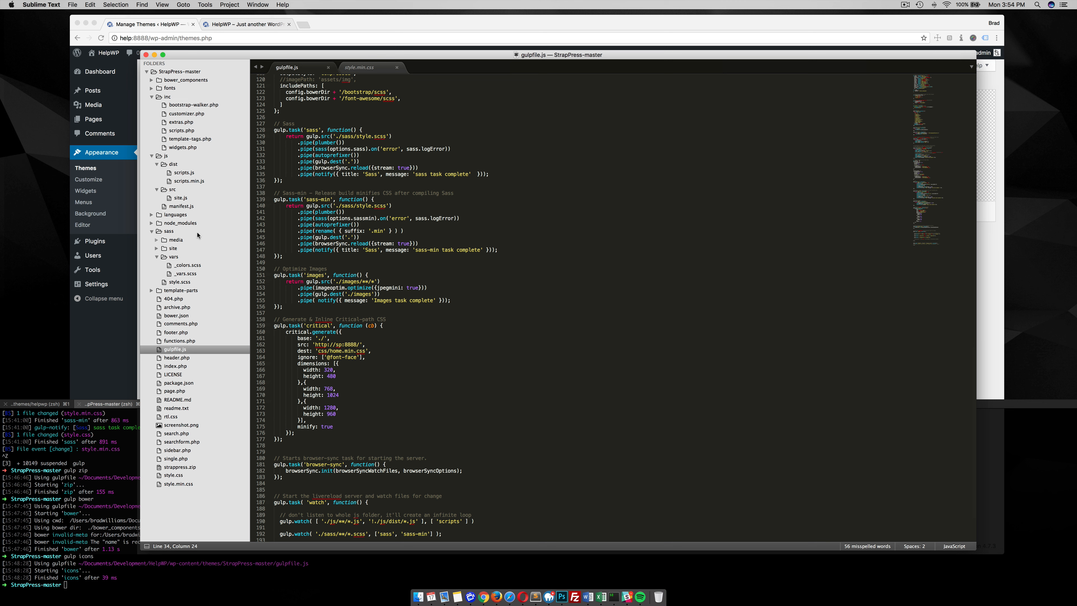
mouse_move(152, 98)
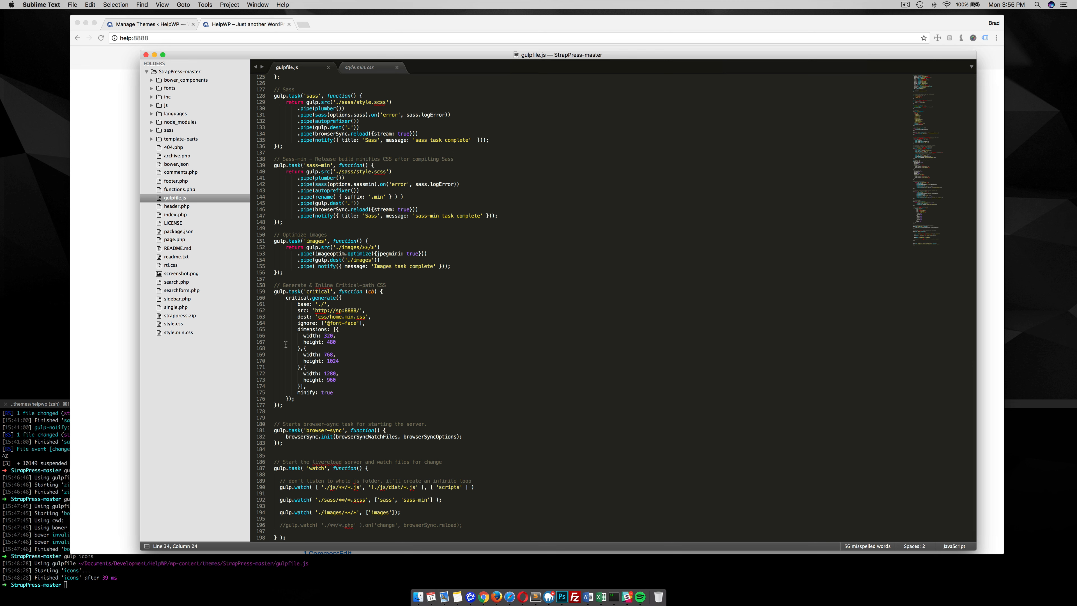
mouse_move(333, 323)
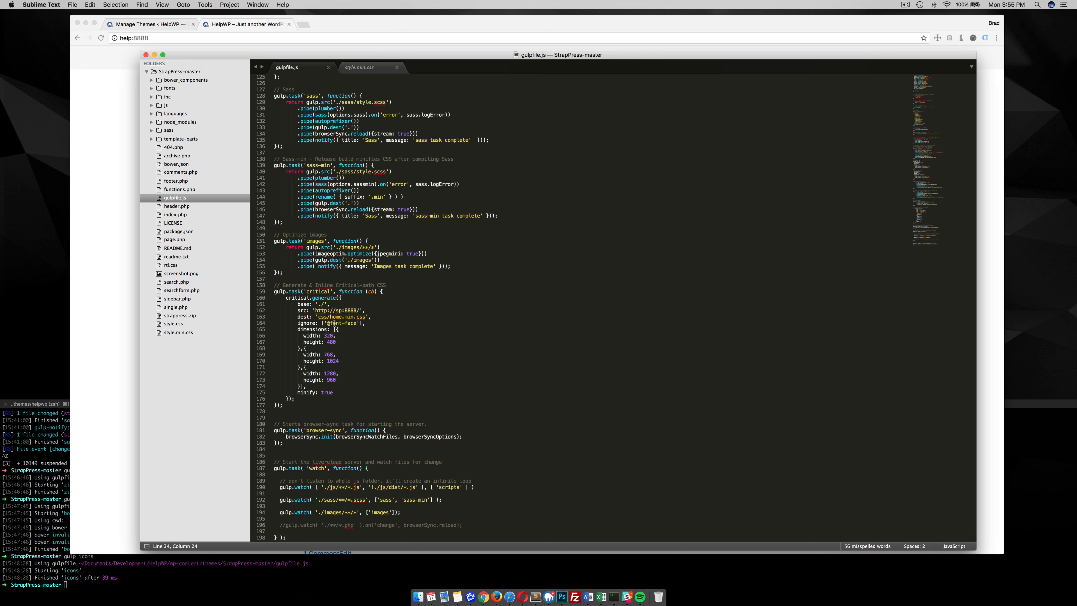
mouse_move(347, 370)
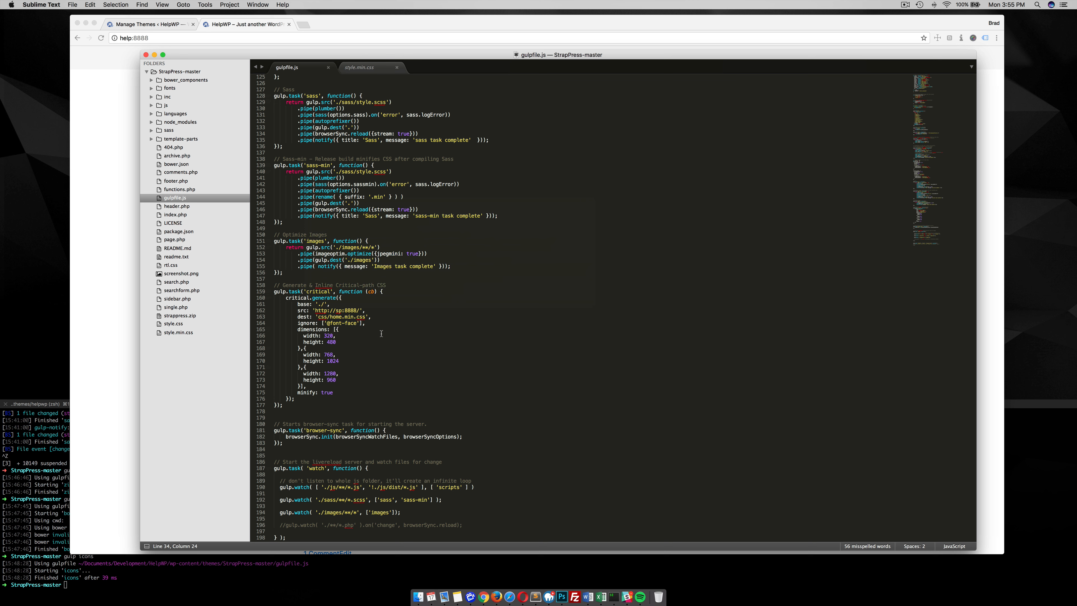
scroll("down", 3)
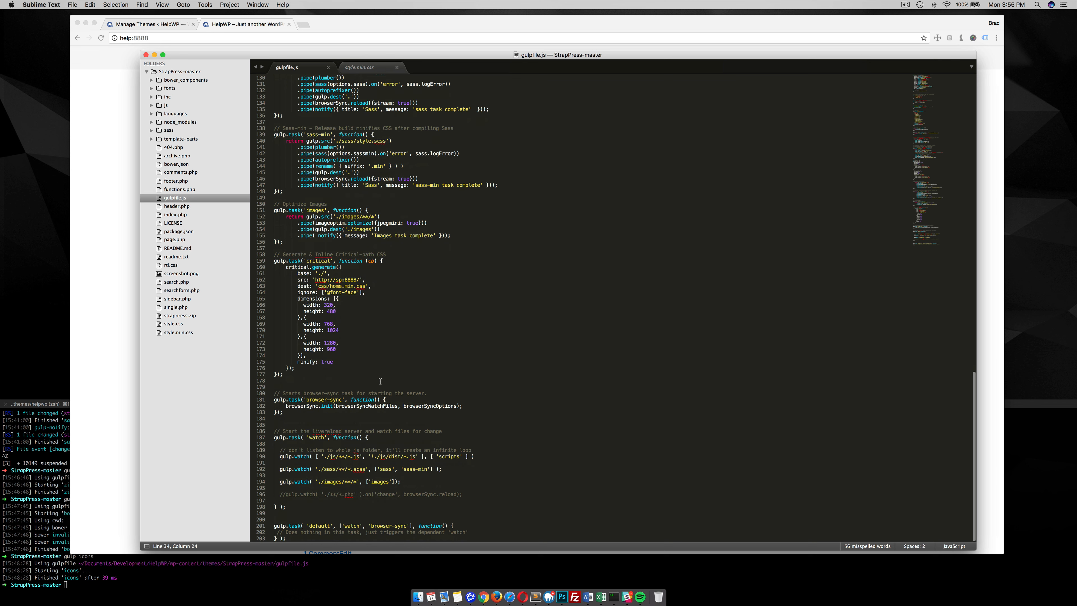
mouse_move(217, 472)
type("gulp")
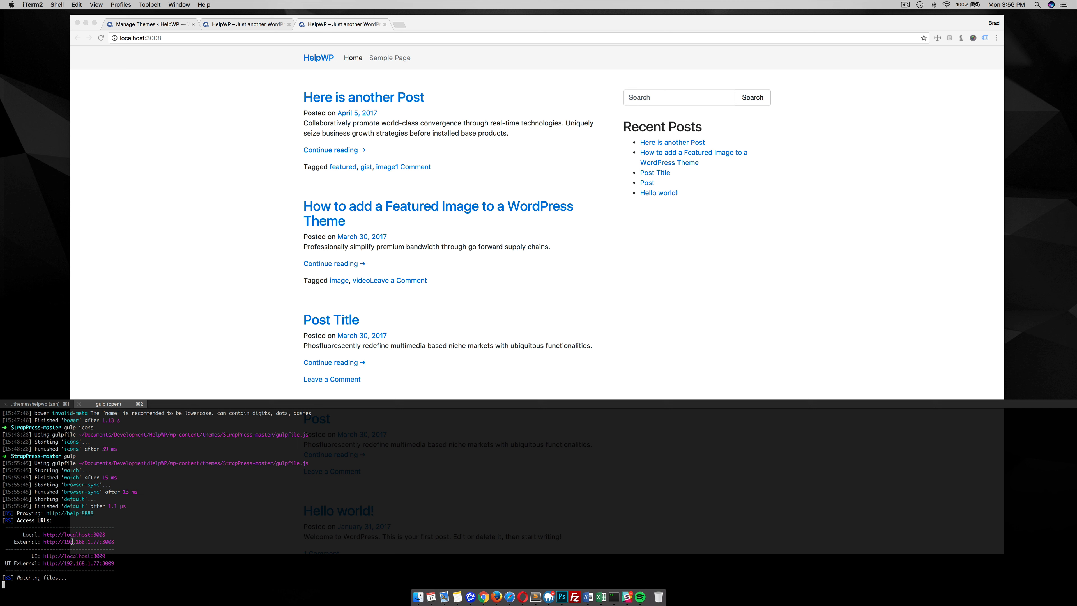
mouse_move(119, 344)
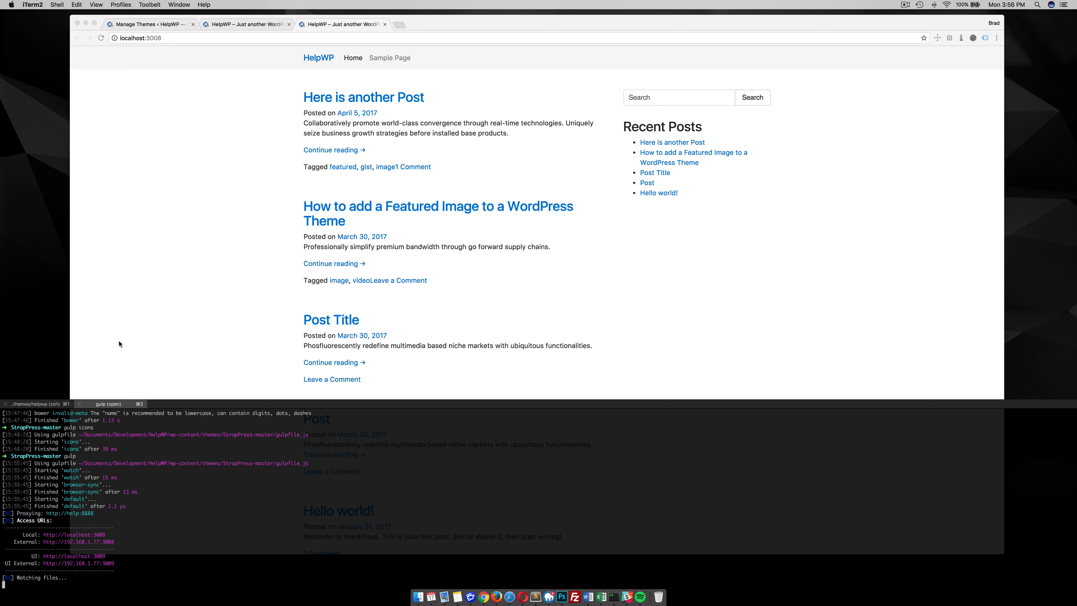
mouse_move(186, 247)
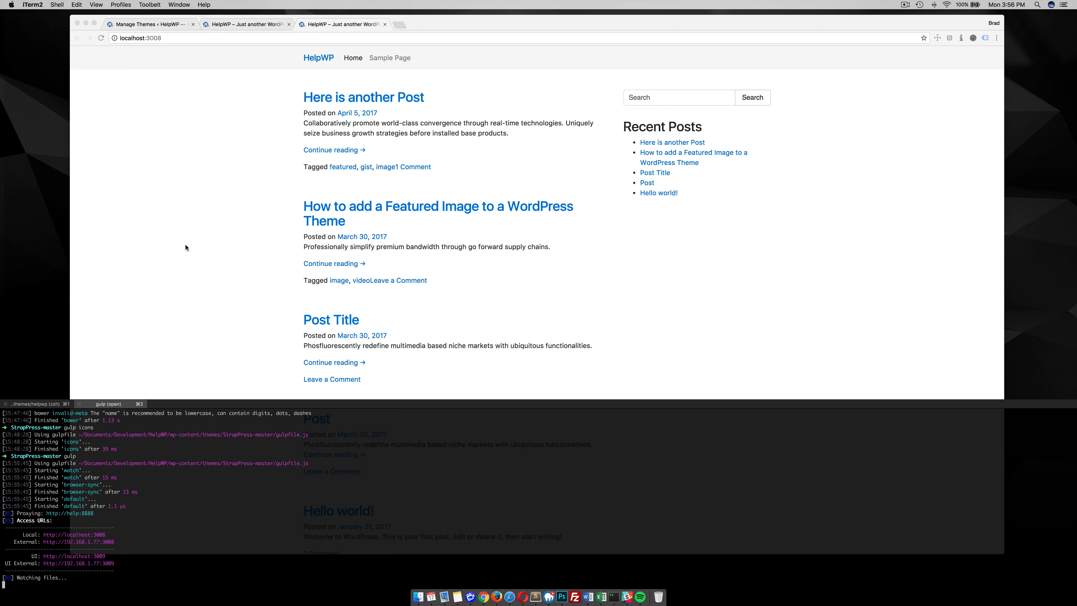
- Switch from Chrome at localhost:3008 back to gulpfile.js in Sublime Text
left_click(526, 581)
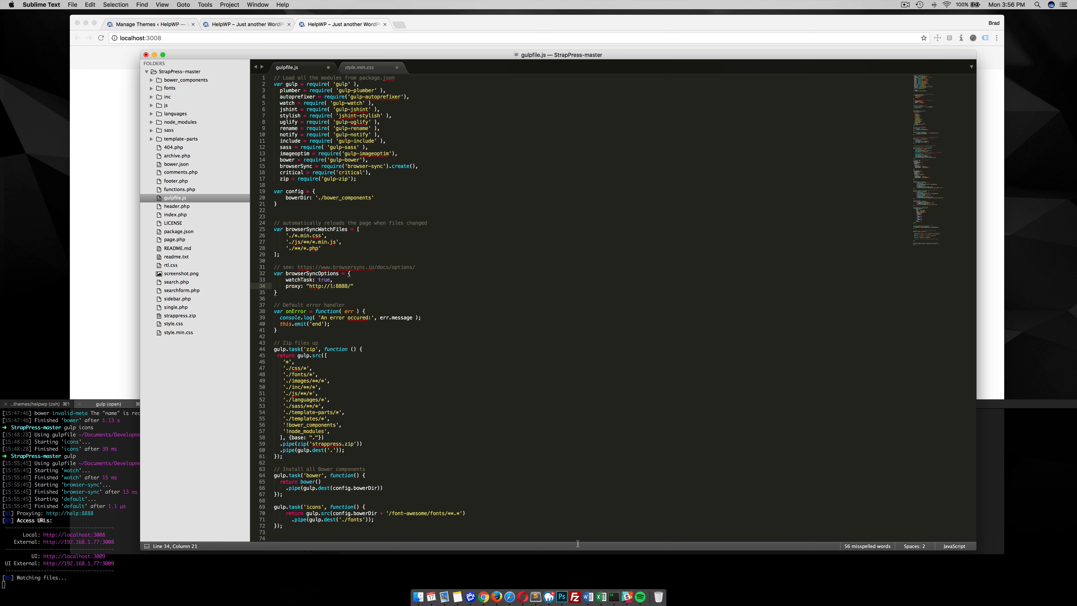
mouse_move(576, 588)
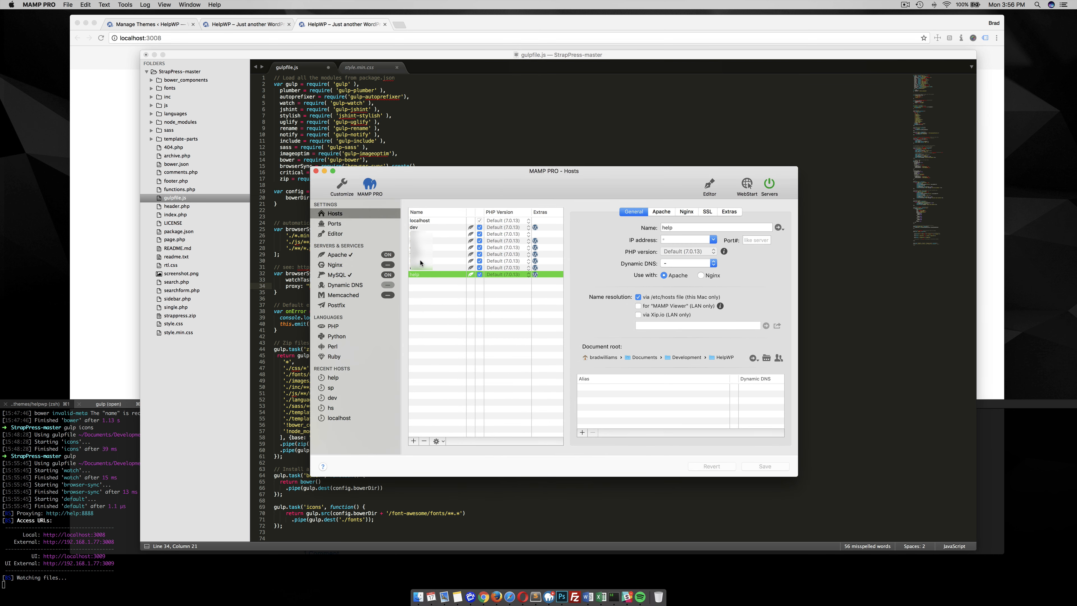
mouse_move(423, 275)
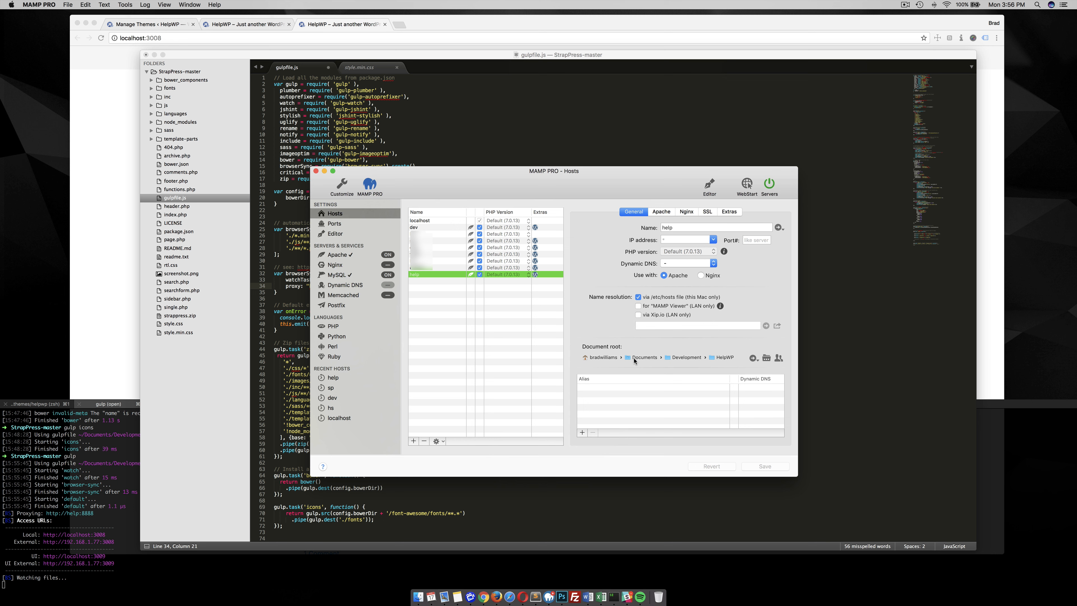
mouse_move(720, 362)
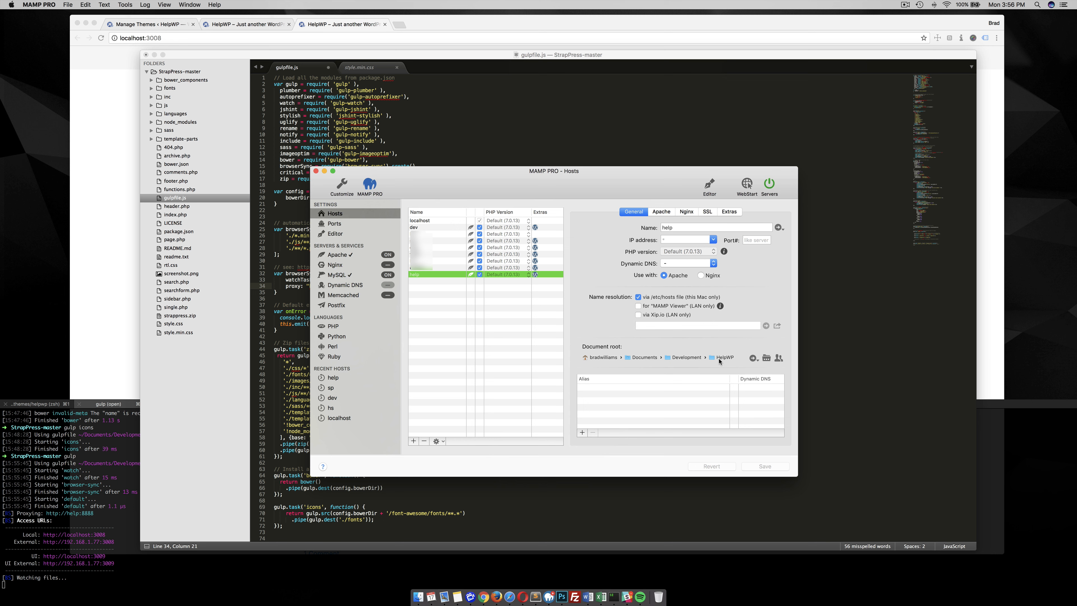
mouse_move(334, 188)
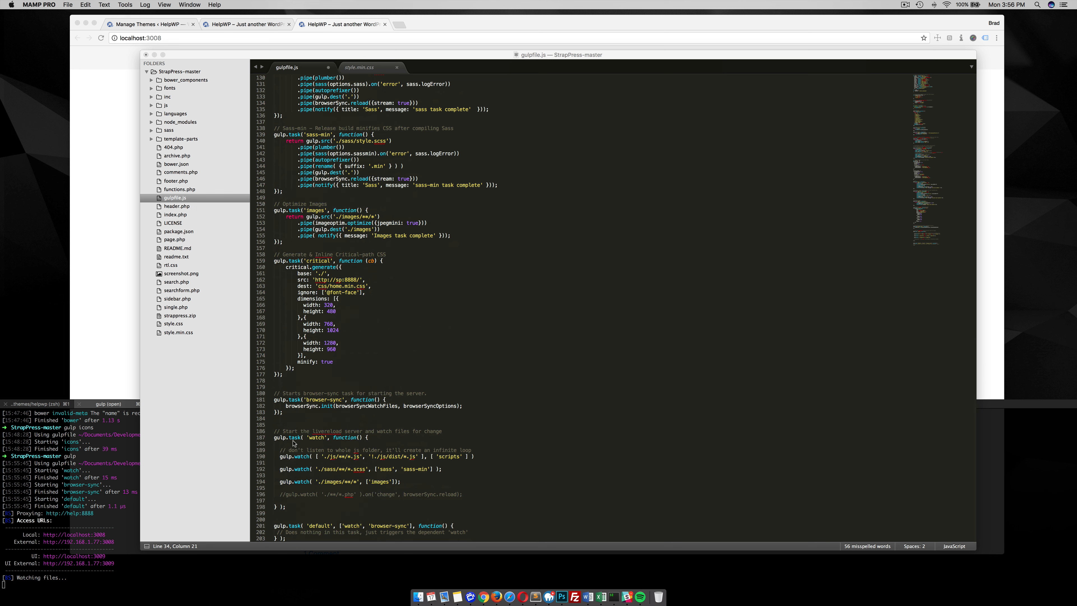
mouse_move(317, 446)
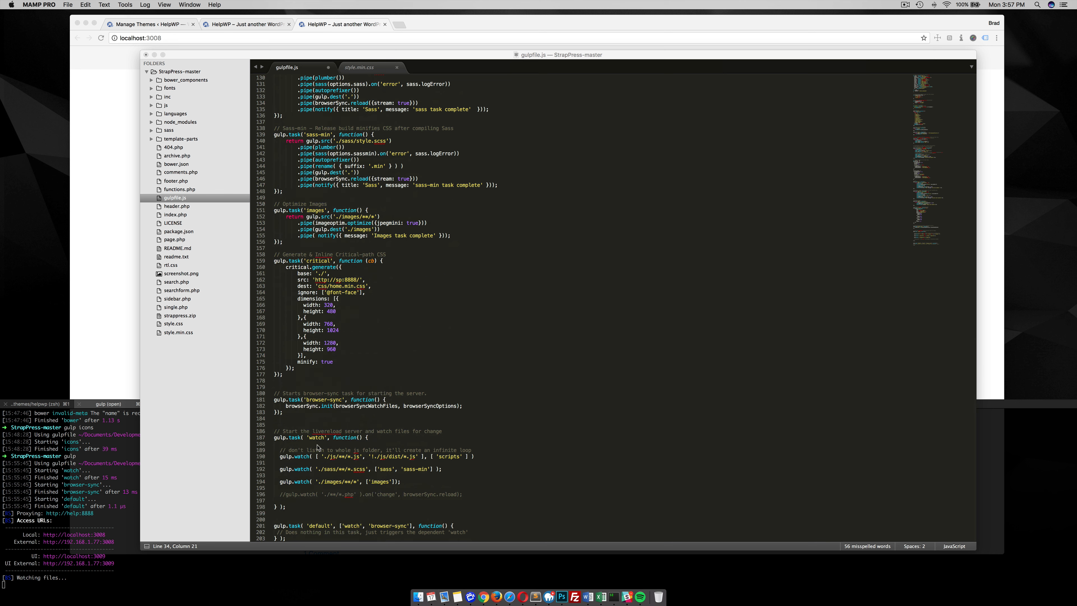
mouse_move(357, 451)
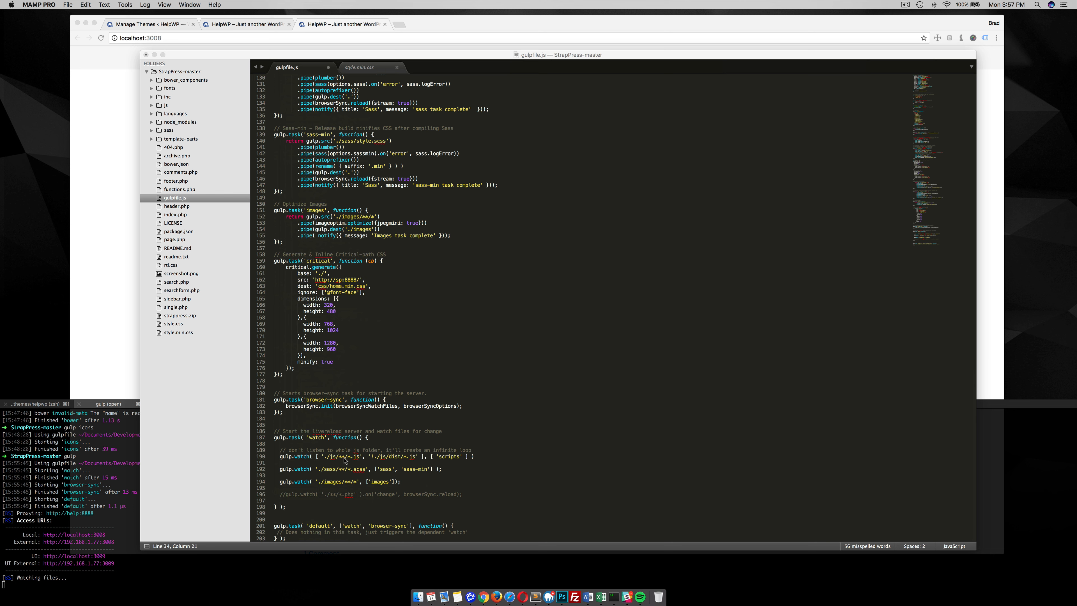
mouse_move(346, 461)
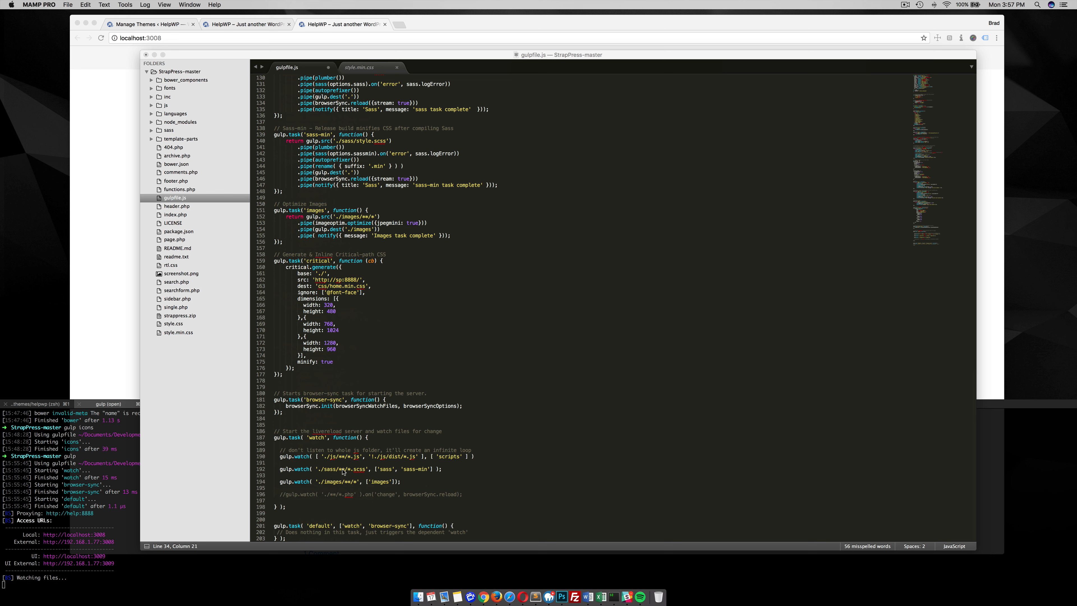
mouse_move(166, 133)
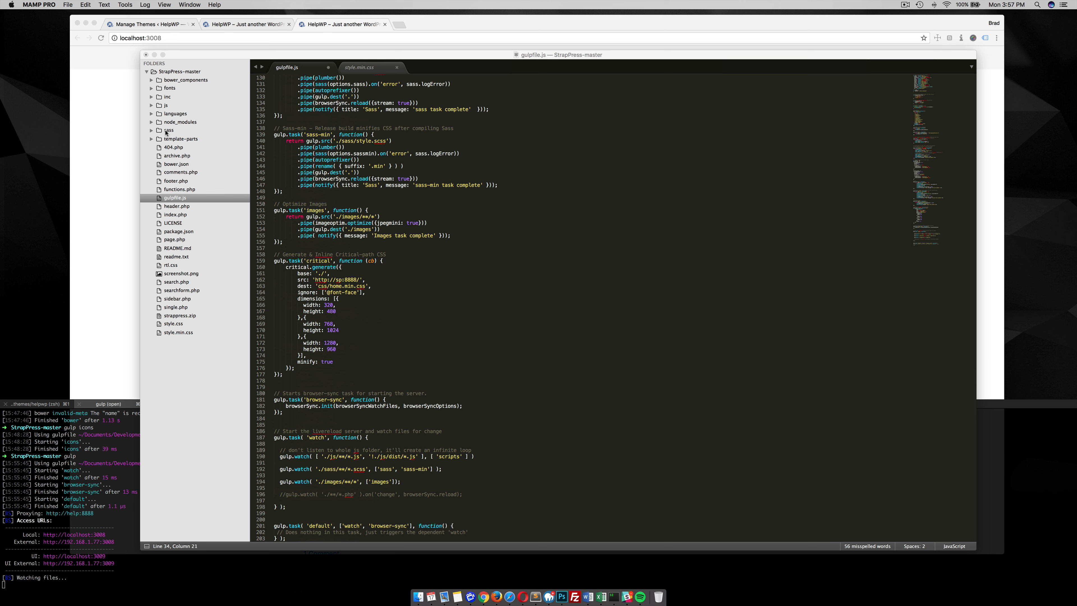
mouse_move(330, 488)
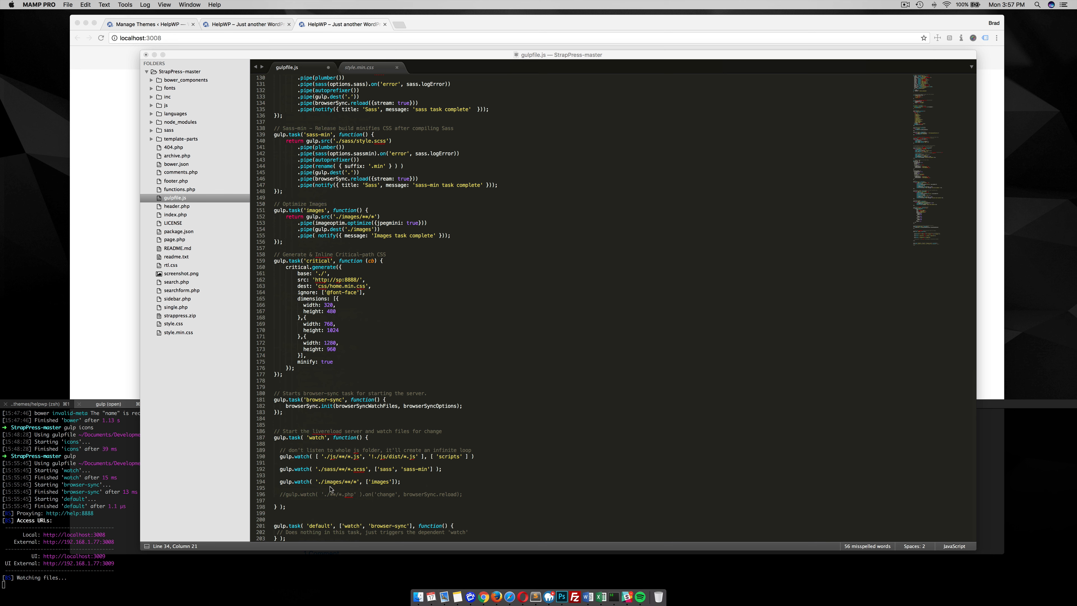
mouse_move(337, 468)
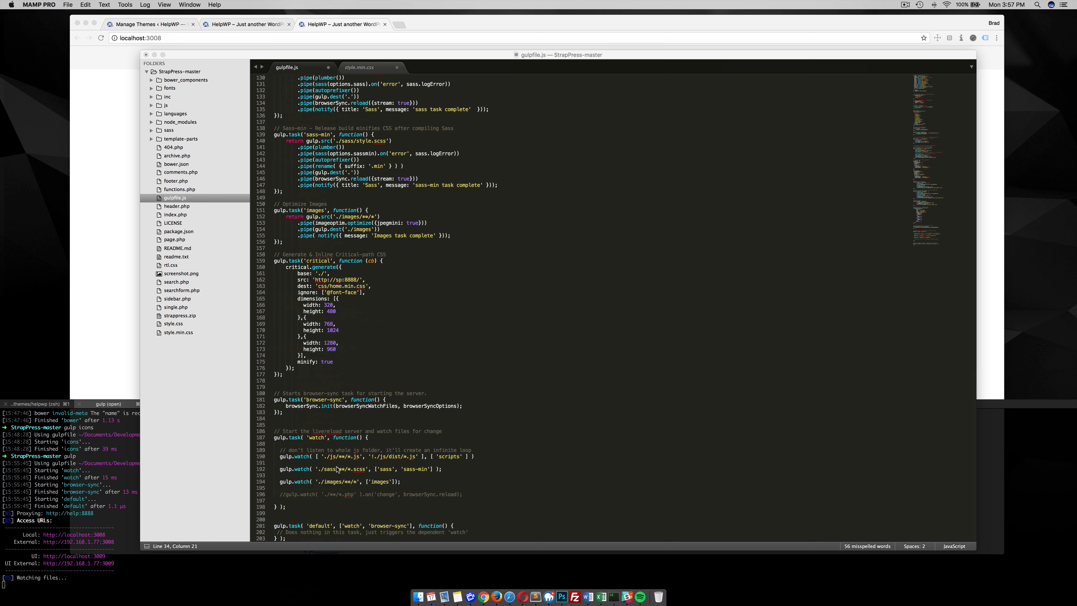
mouse_move(379, 465)
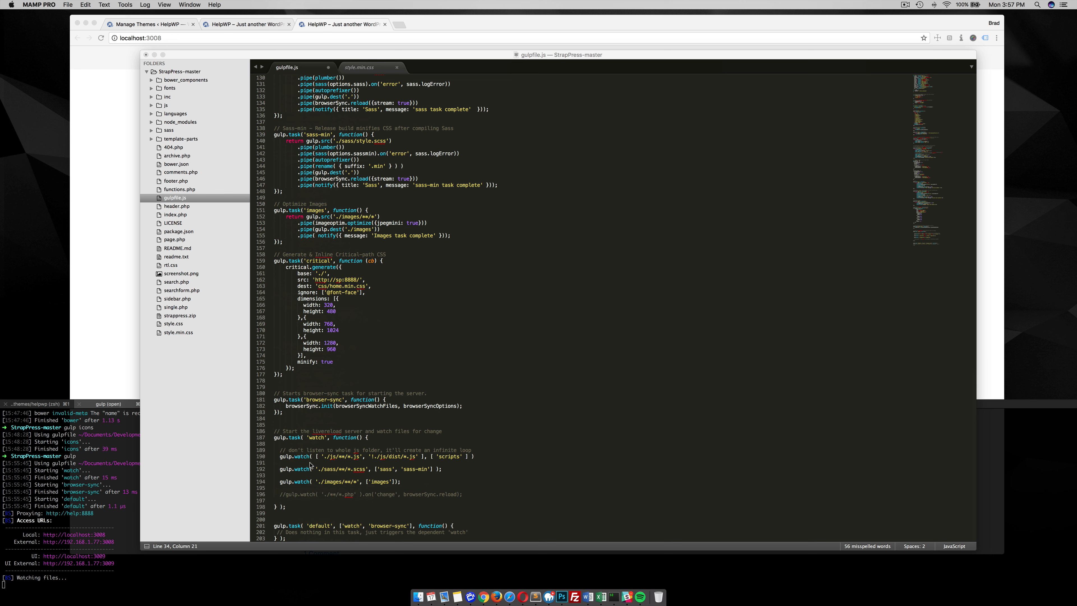
mouse_move(442, 464)
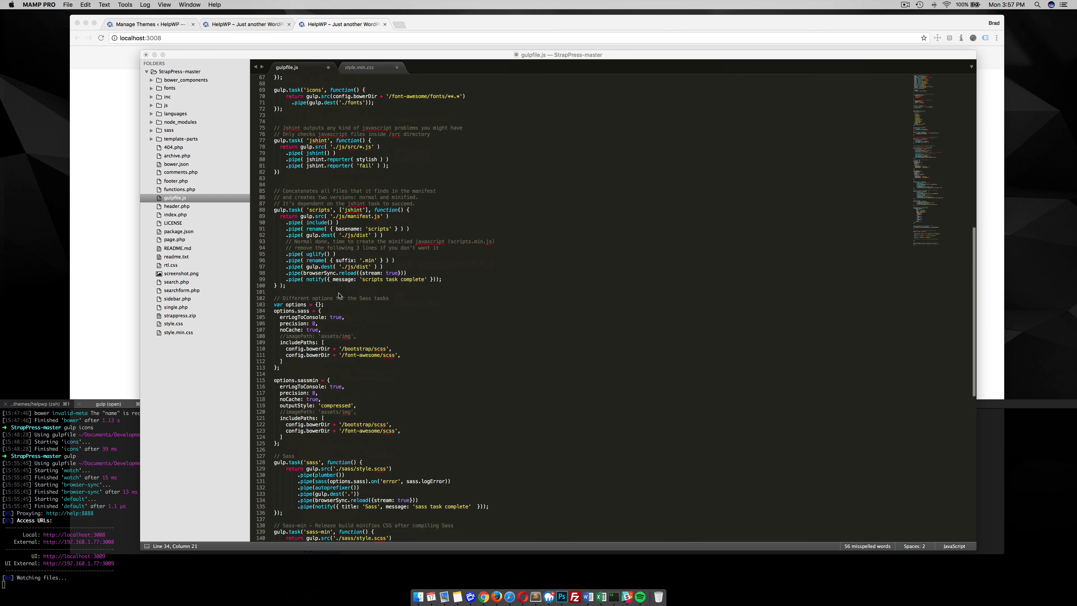
scroll("down", 3)
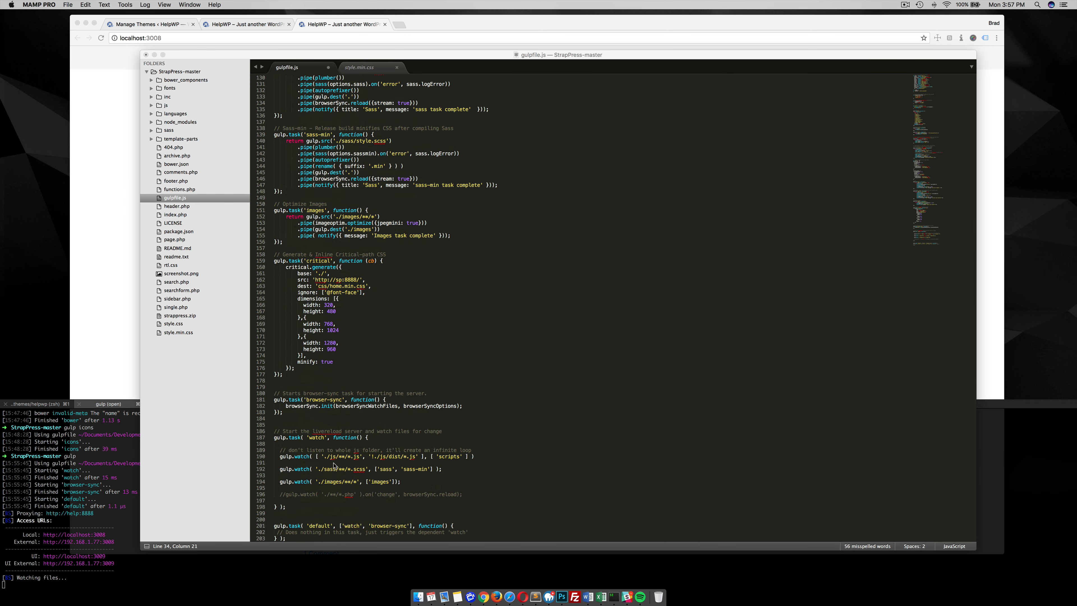
mouse_move(382, 472)
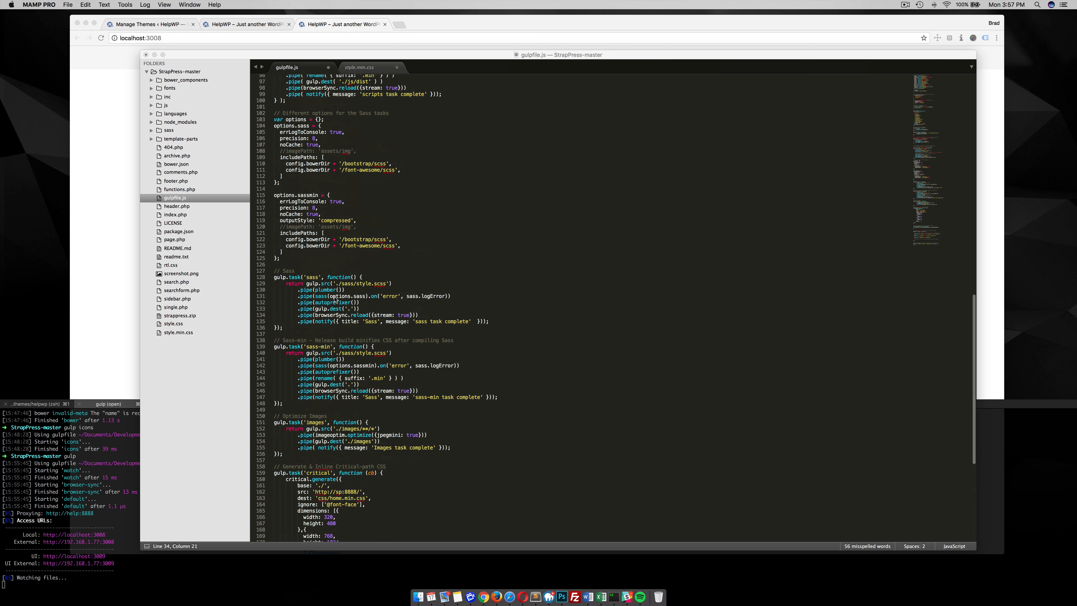
scroll("down", 3)
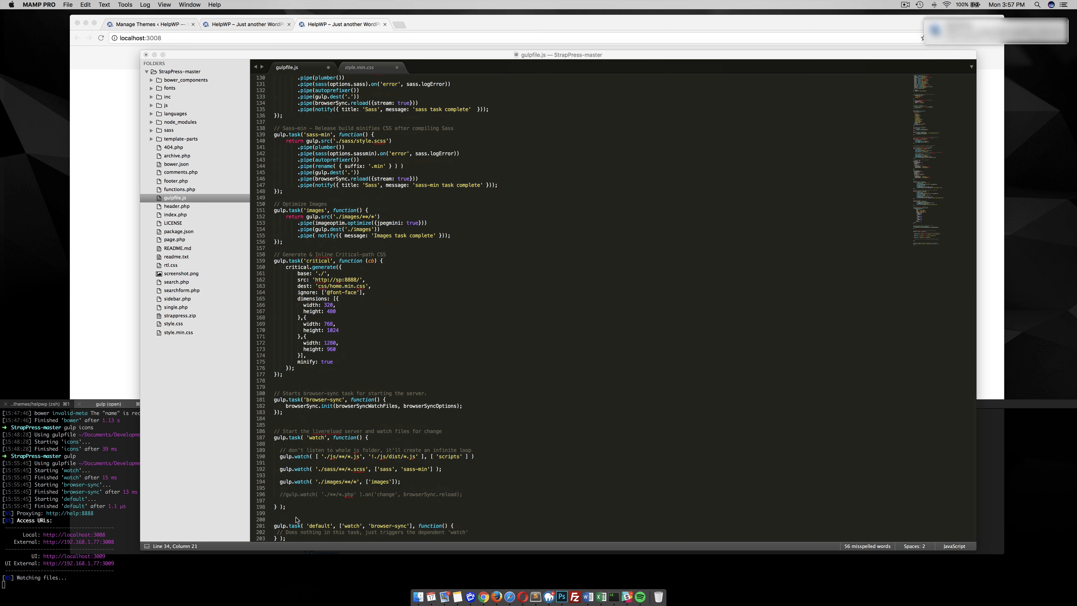
mouse_move(348, 502)
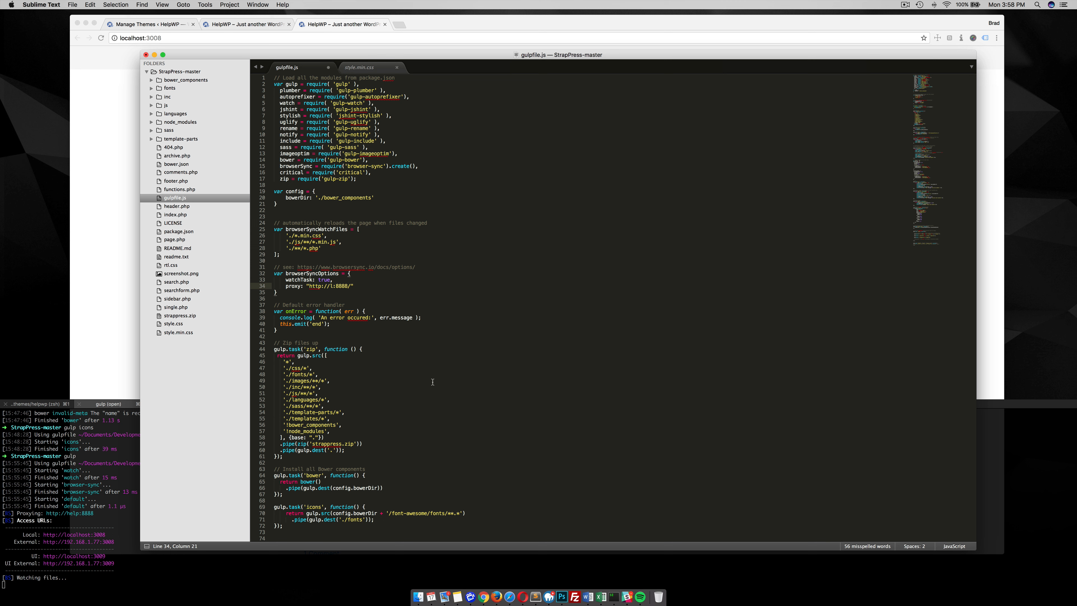
mouse_move(434, 394)
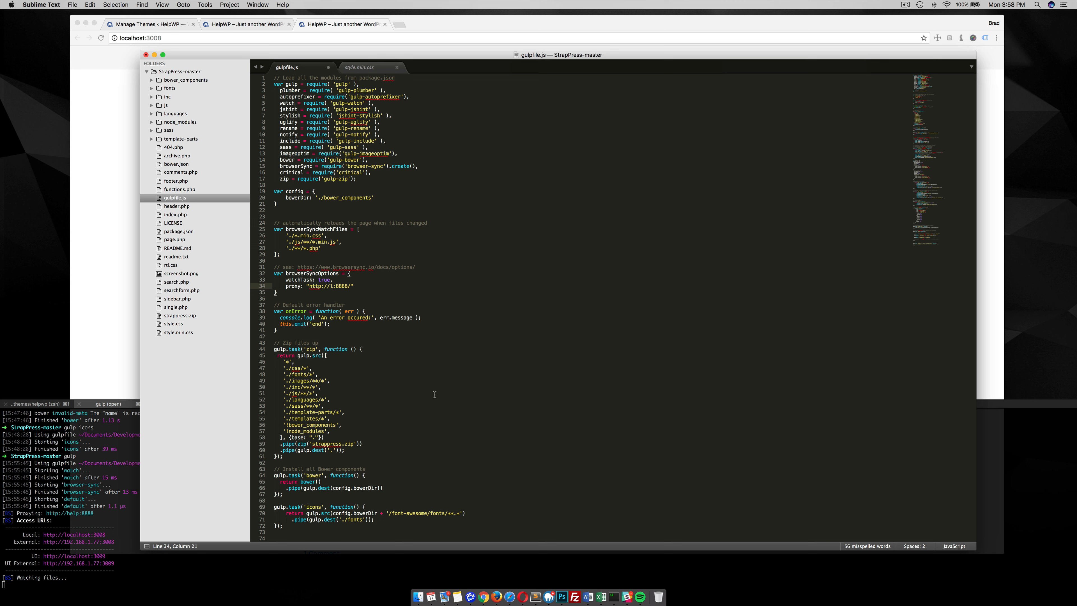
scroll("down", 3)
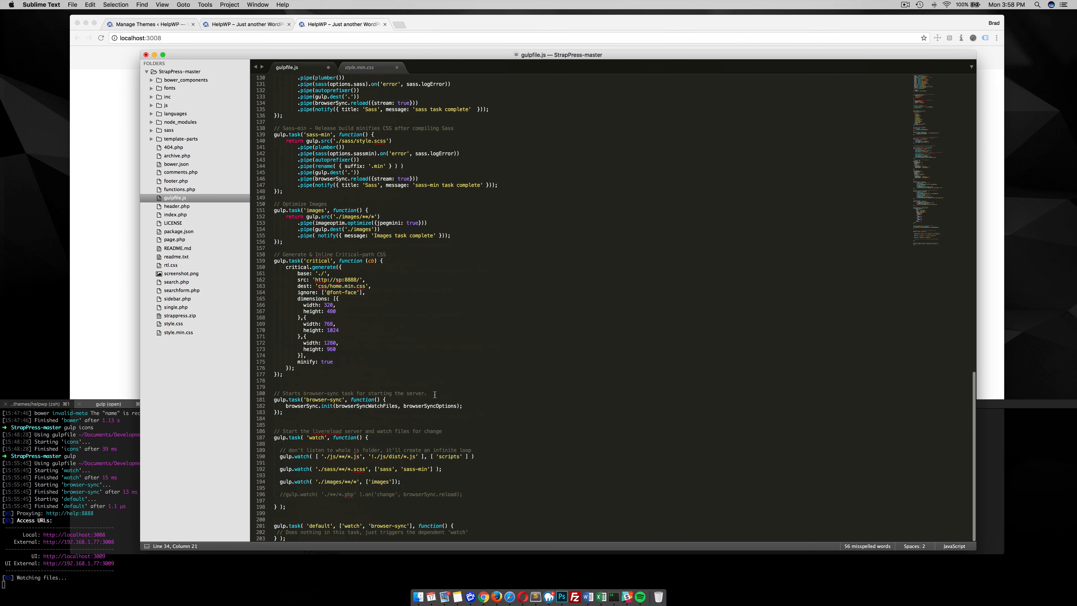